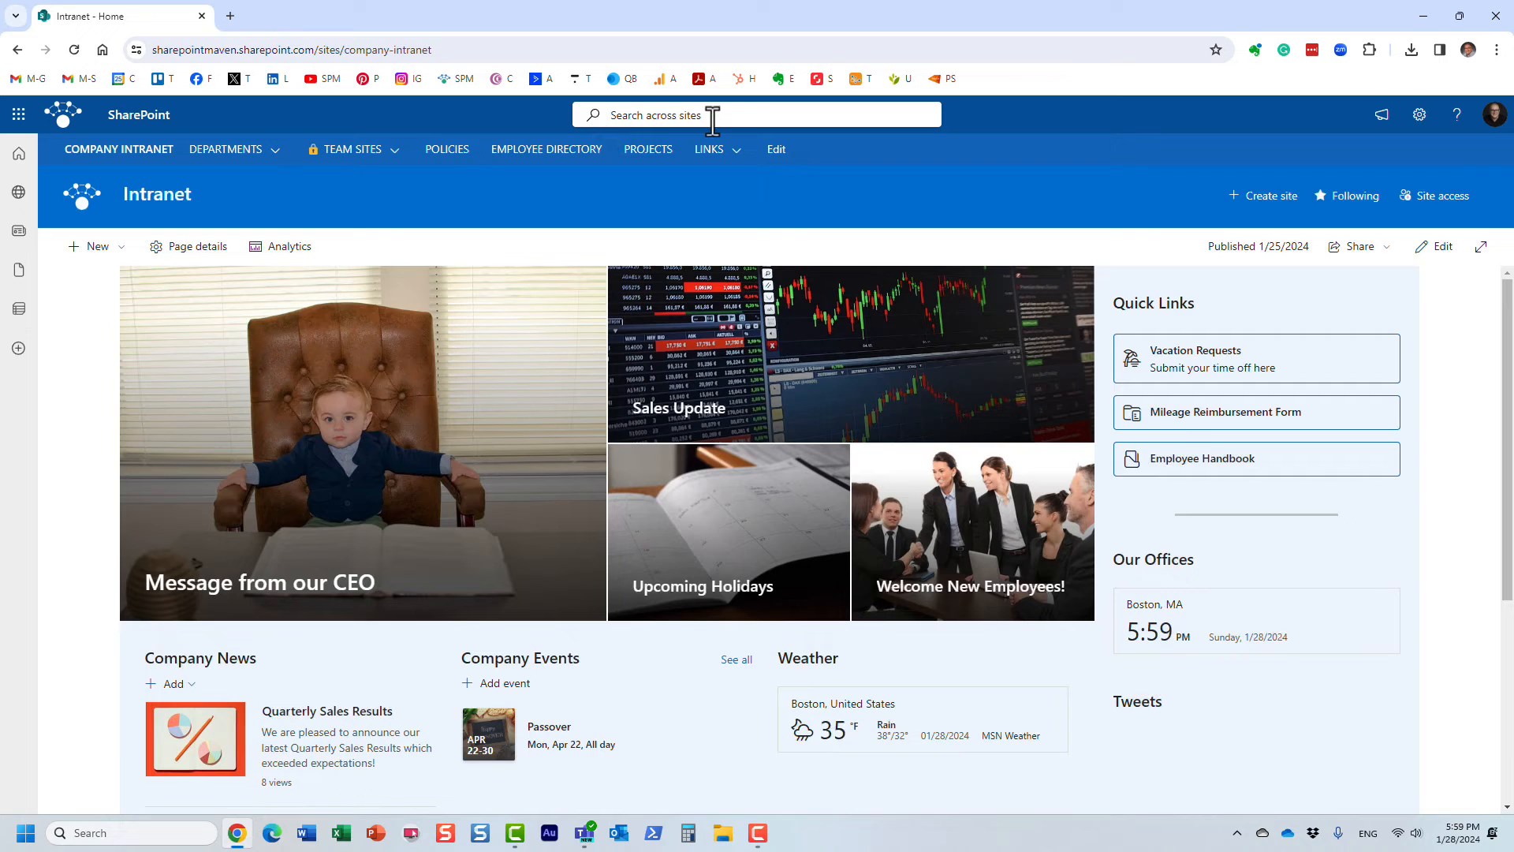
{"action": "mouse_move", "coordinate": [691, 199]}
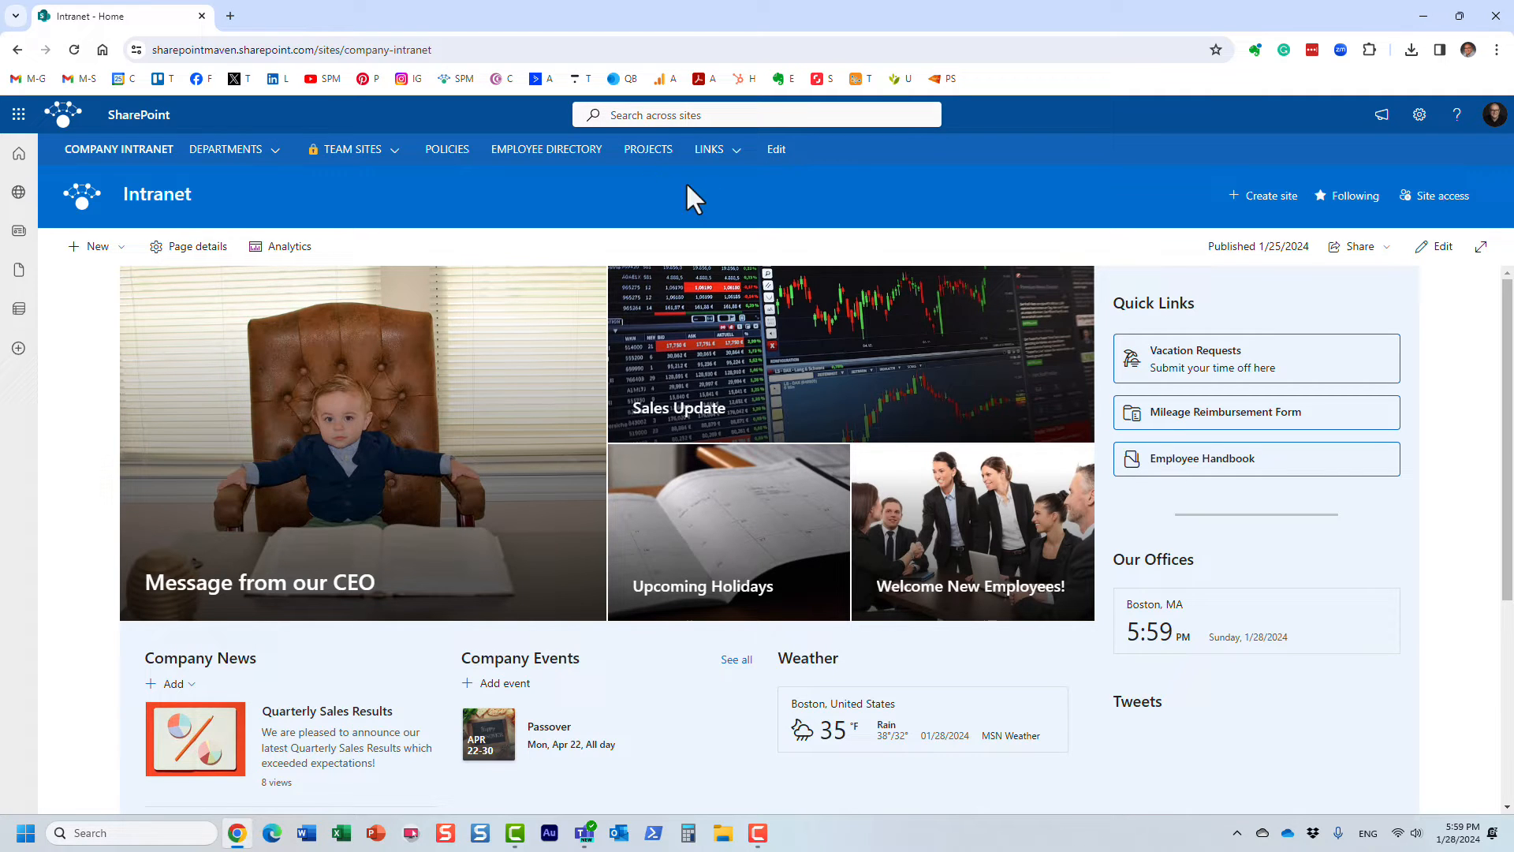
{"action": "mouse_move", "coordinate": [303, 215]}
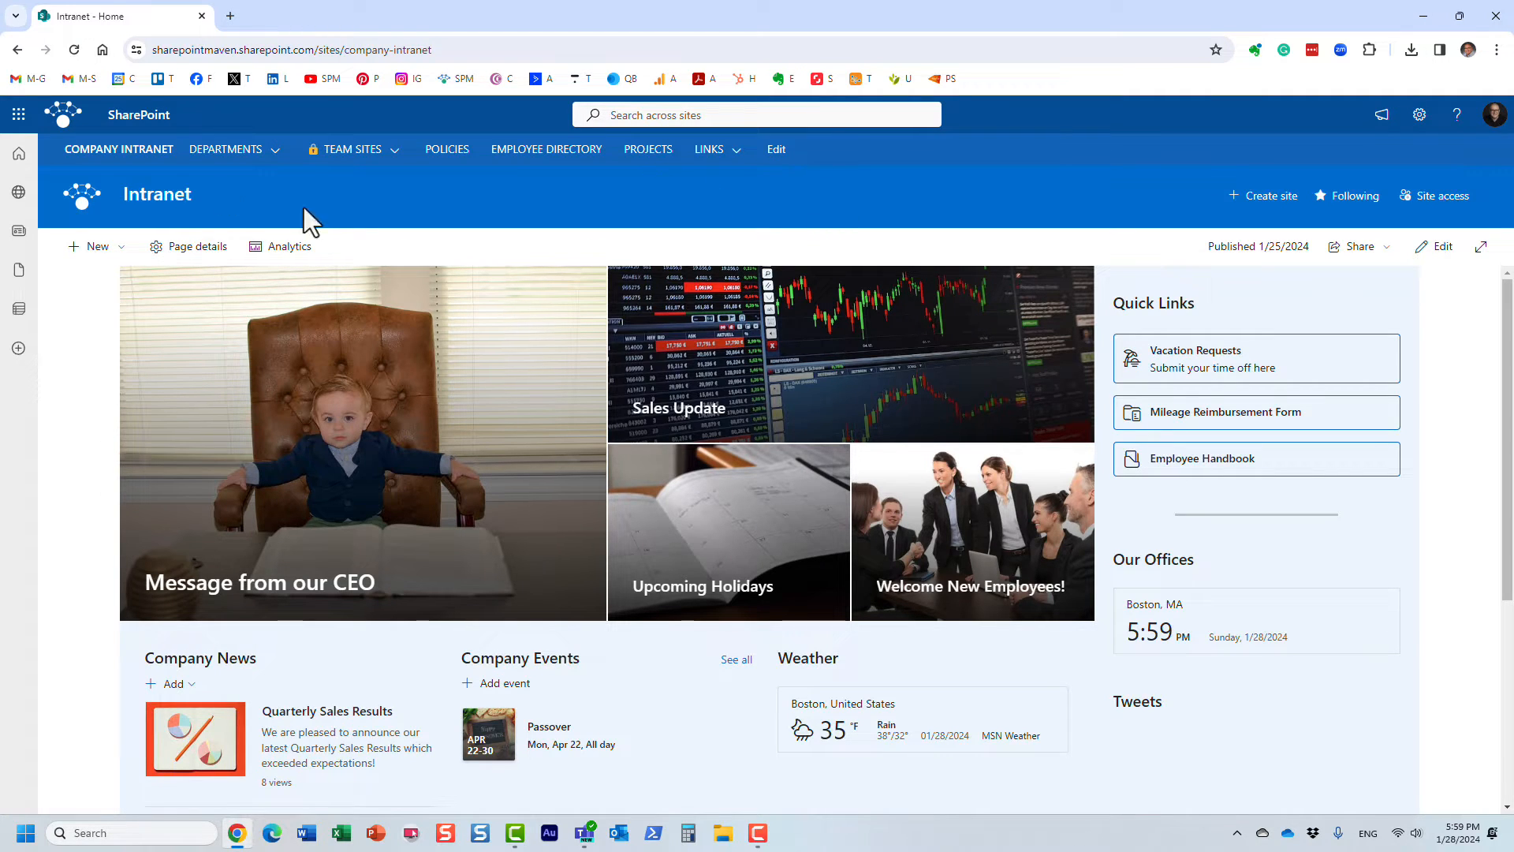
Step: Go to the SharePoint start page from the Microsoft 365 app launcher
{"action": "left_click", "coordinate": [17, 113]}
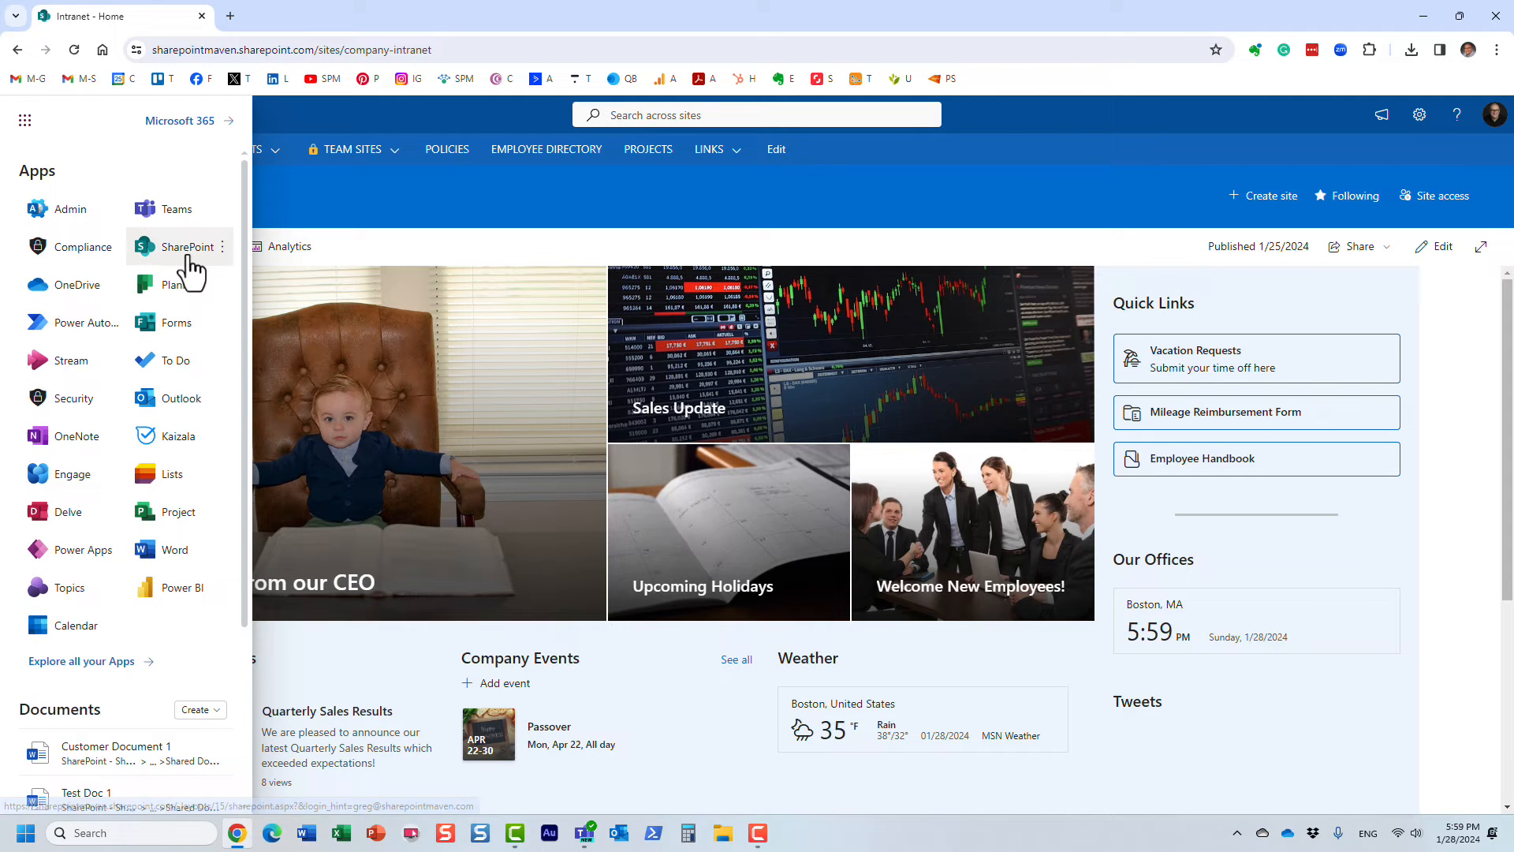
{"action": "left_click", "coordinate": [180, 246]}
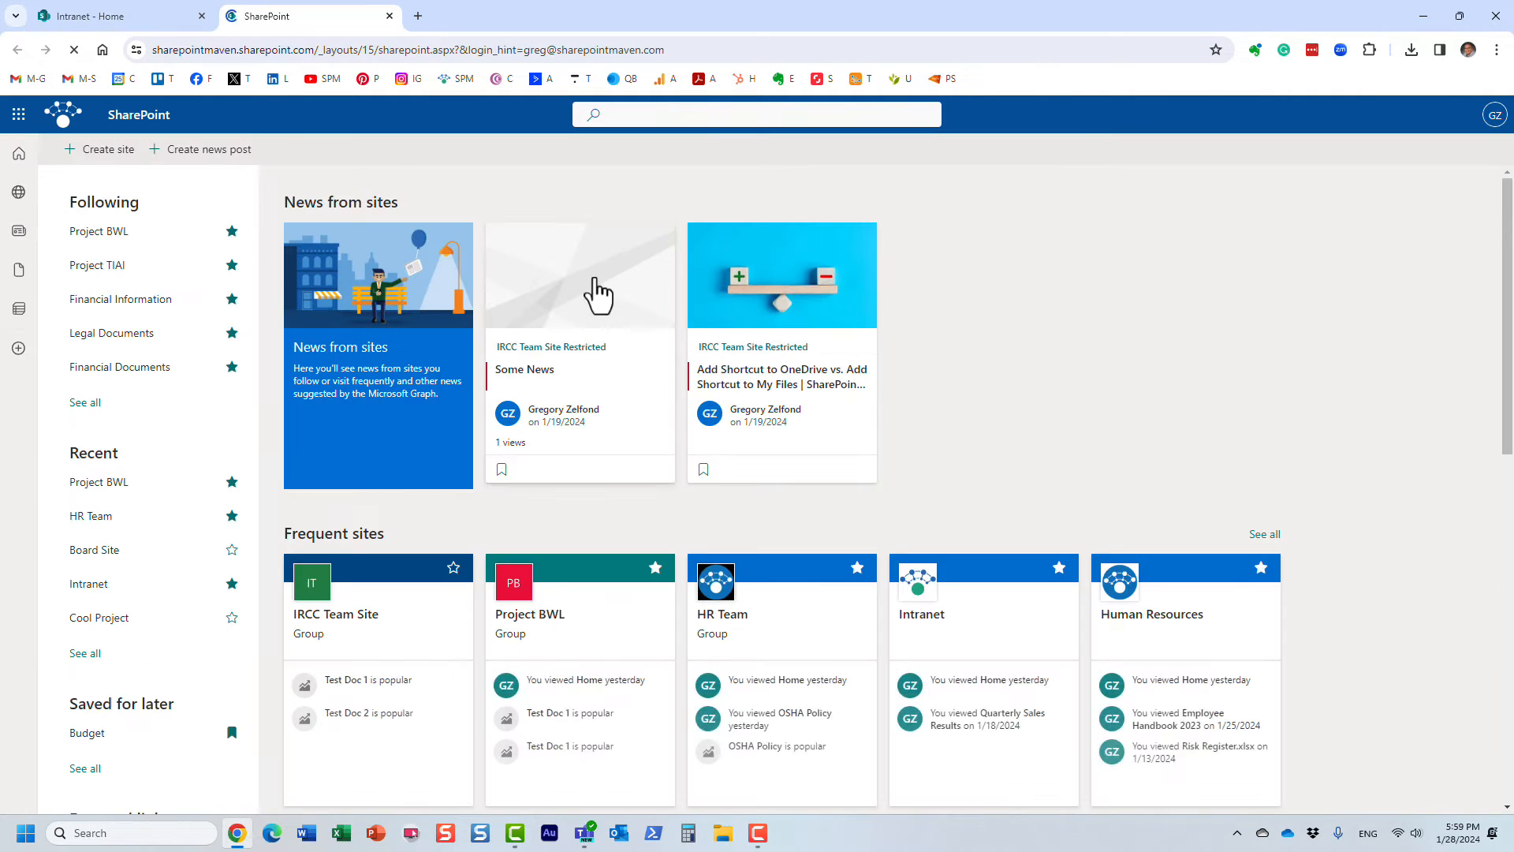
Step: Rerun the recent SharePoint-wide search for 'budget' and look through the matching files
{"action": "left_click", "coordinate": [758, 113]}
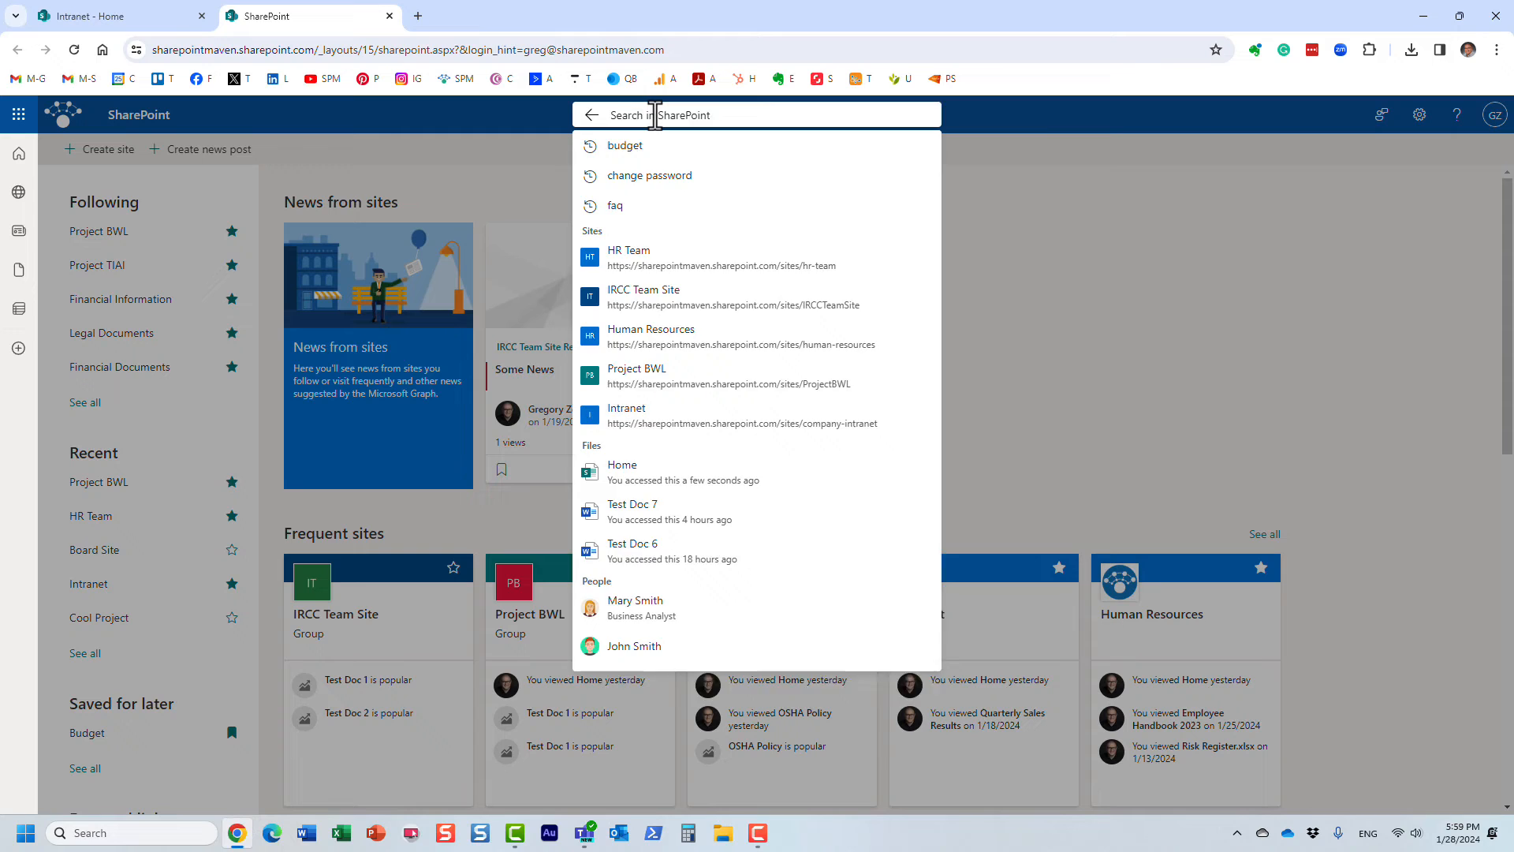
{"action": "left_click", "coordinate": [625, 145]}
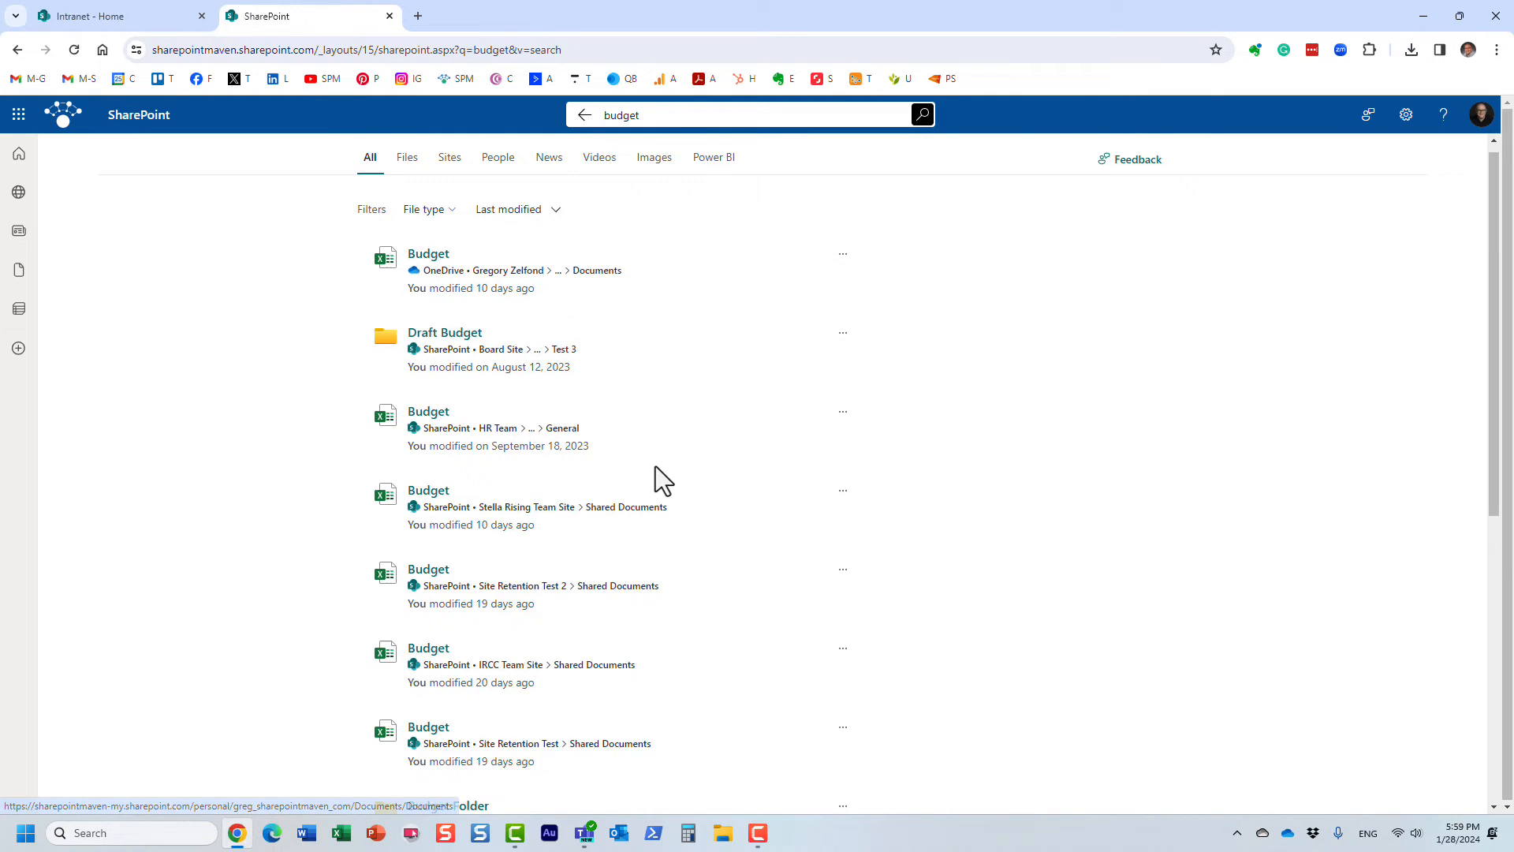
{"action": "scroll", "scroll_direction": "down", "scroll_amount": 3}
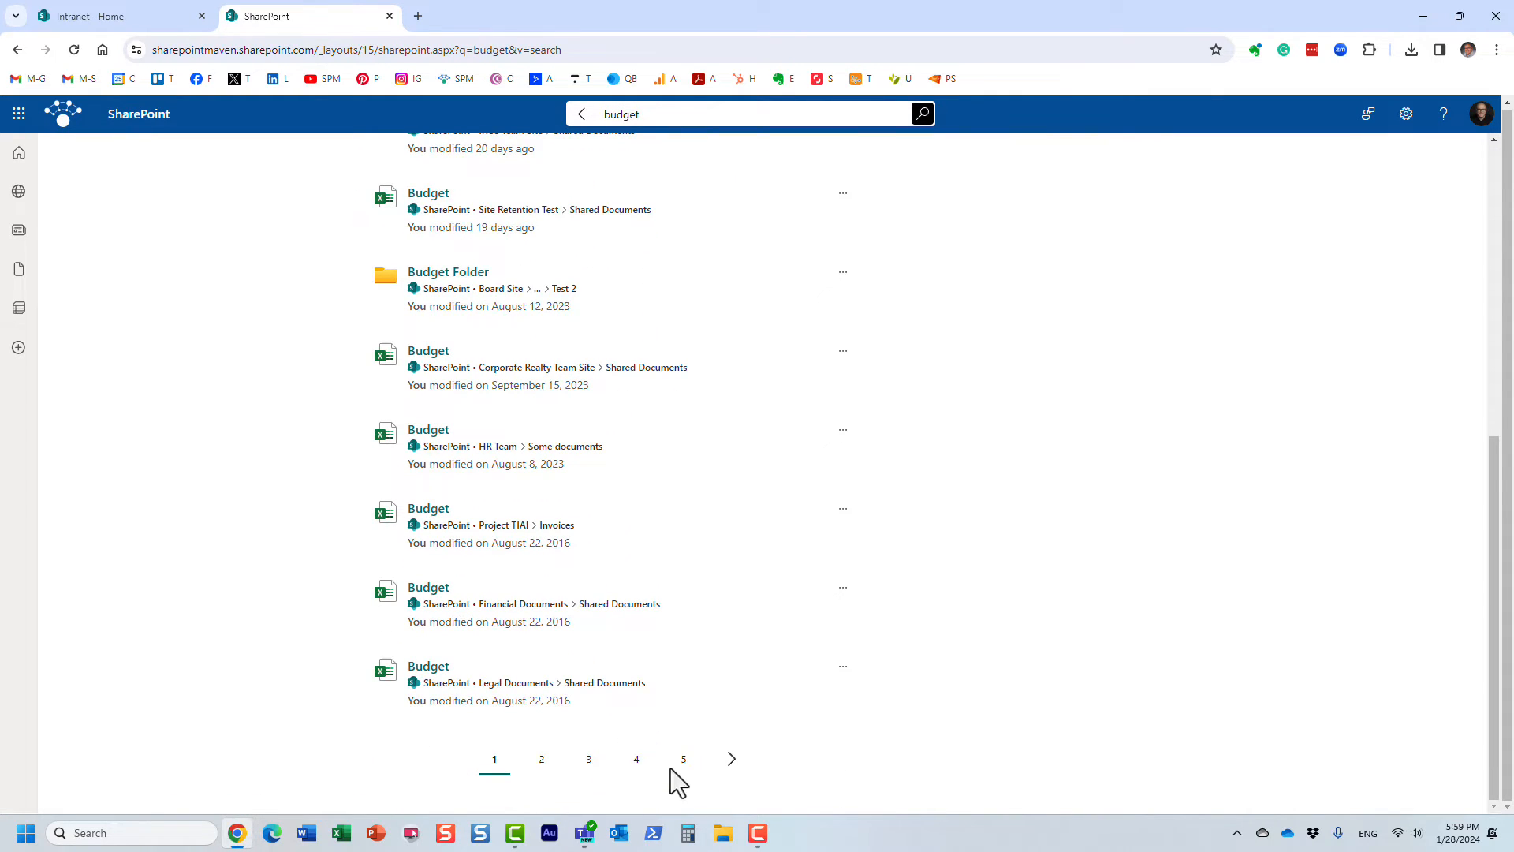
{"action": "mouse_move", "coordinate": [787, 516]}
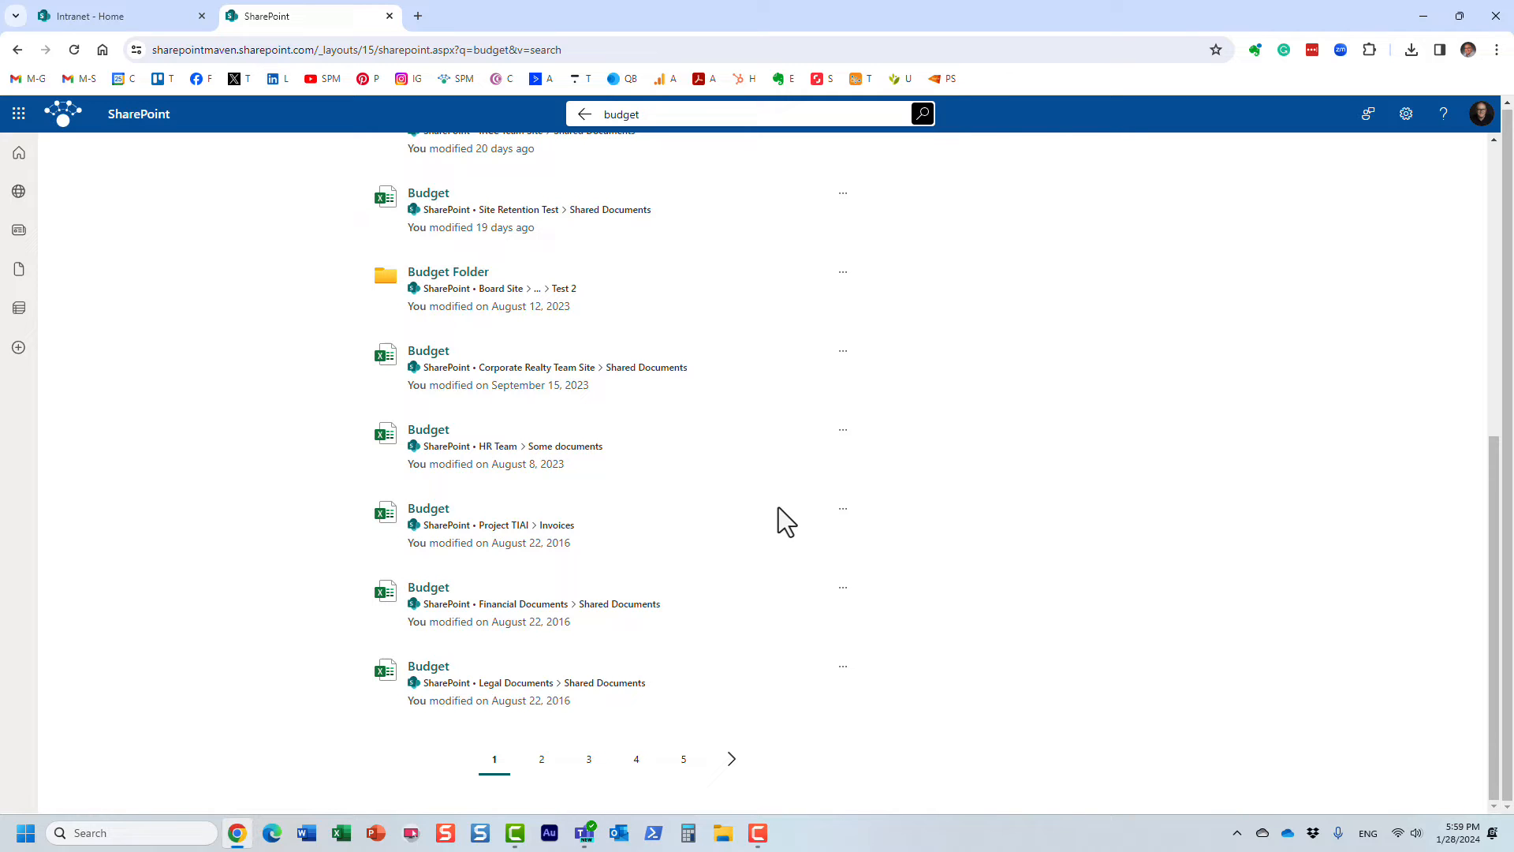
{"action": "mouse_move", "coordinate": [678, 631]}
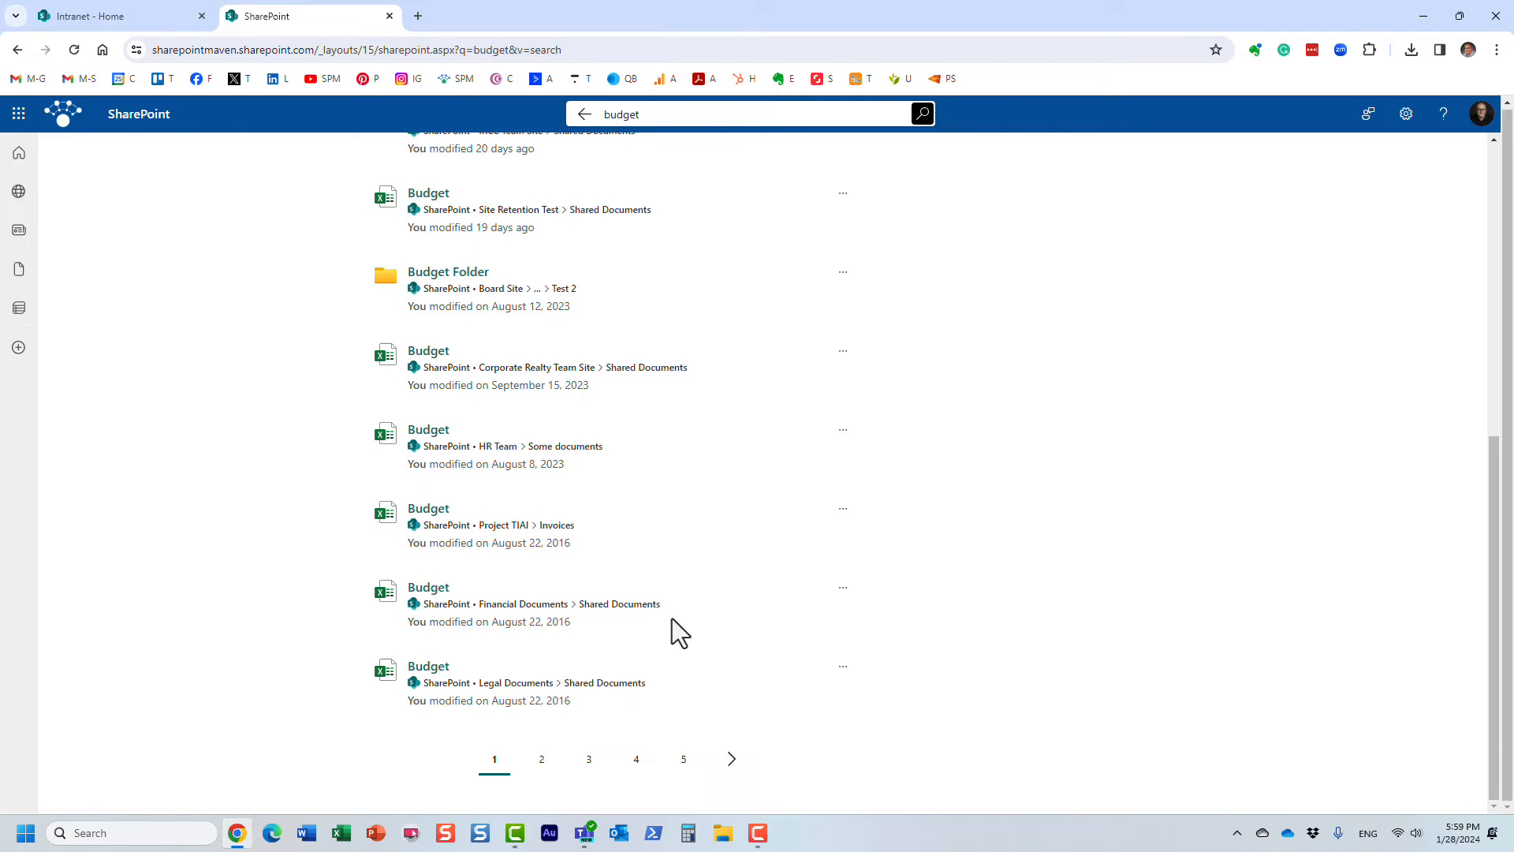
Step: In Teams, search for 'budget' and limit the results to Files
{"action": "left_click", "coordinate": [584, 833]}
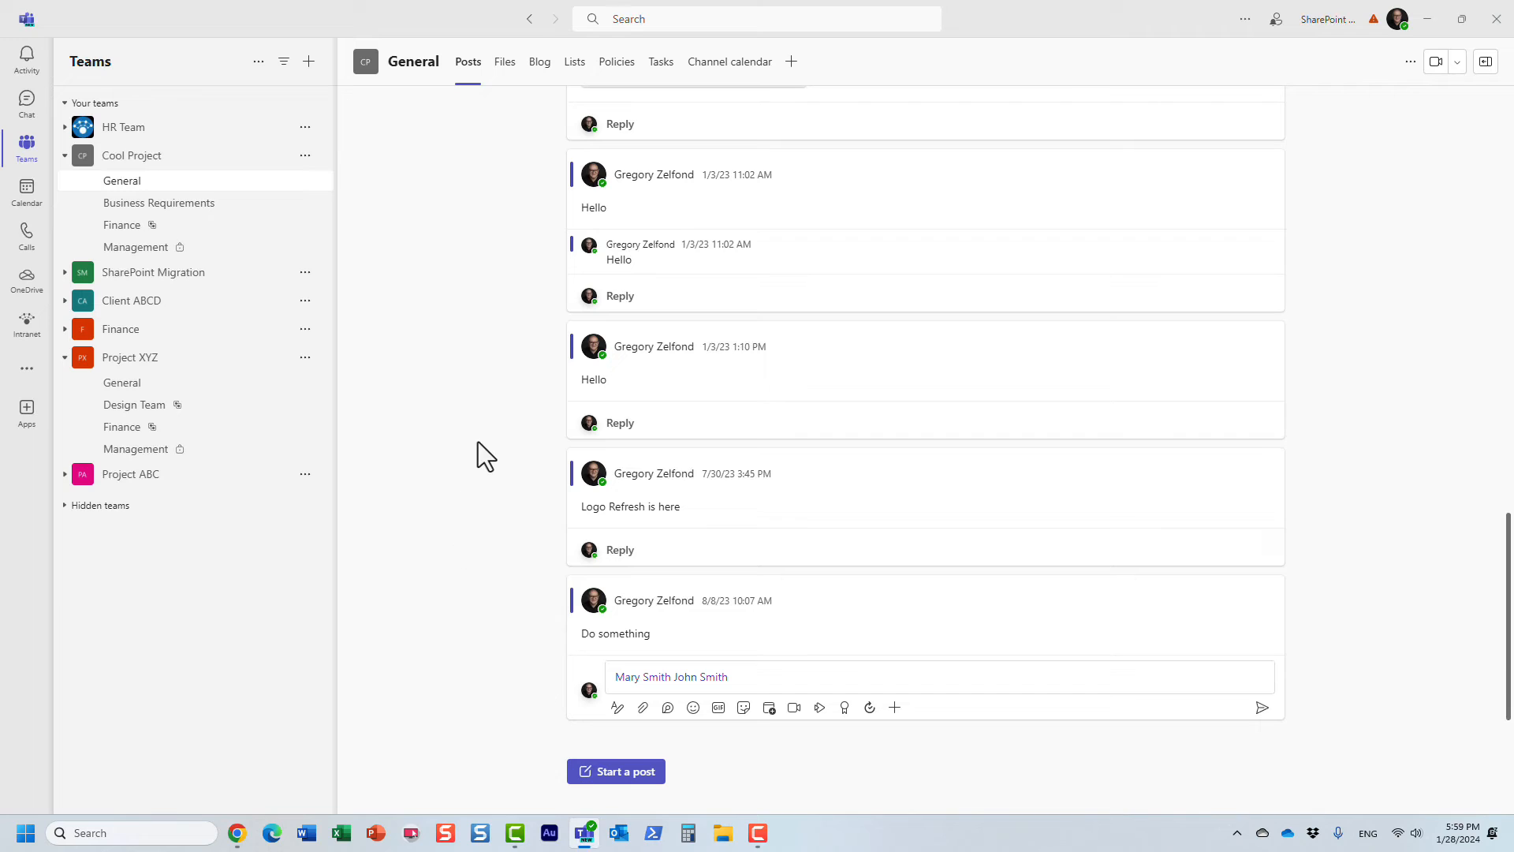
{"action": "mouse_move", "coordinate": [483, 447]}
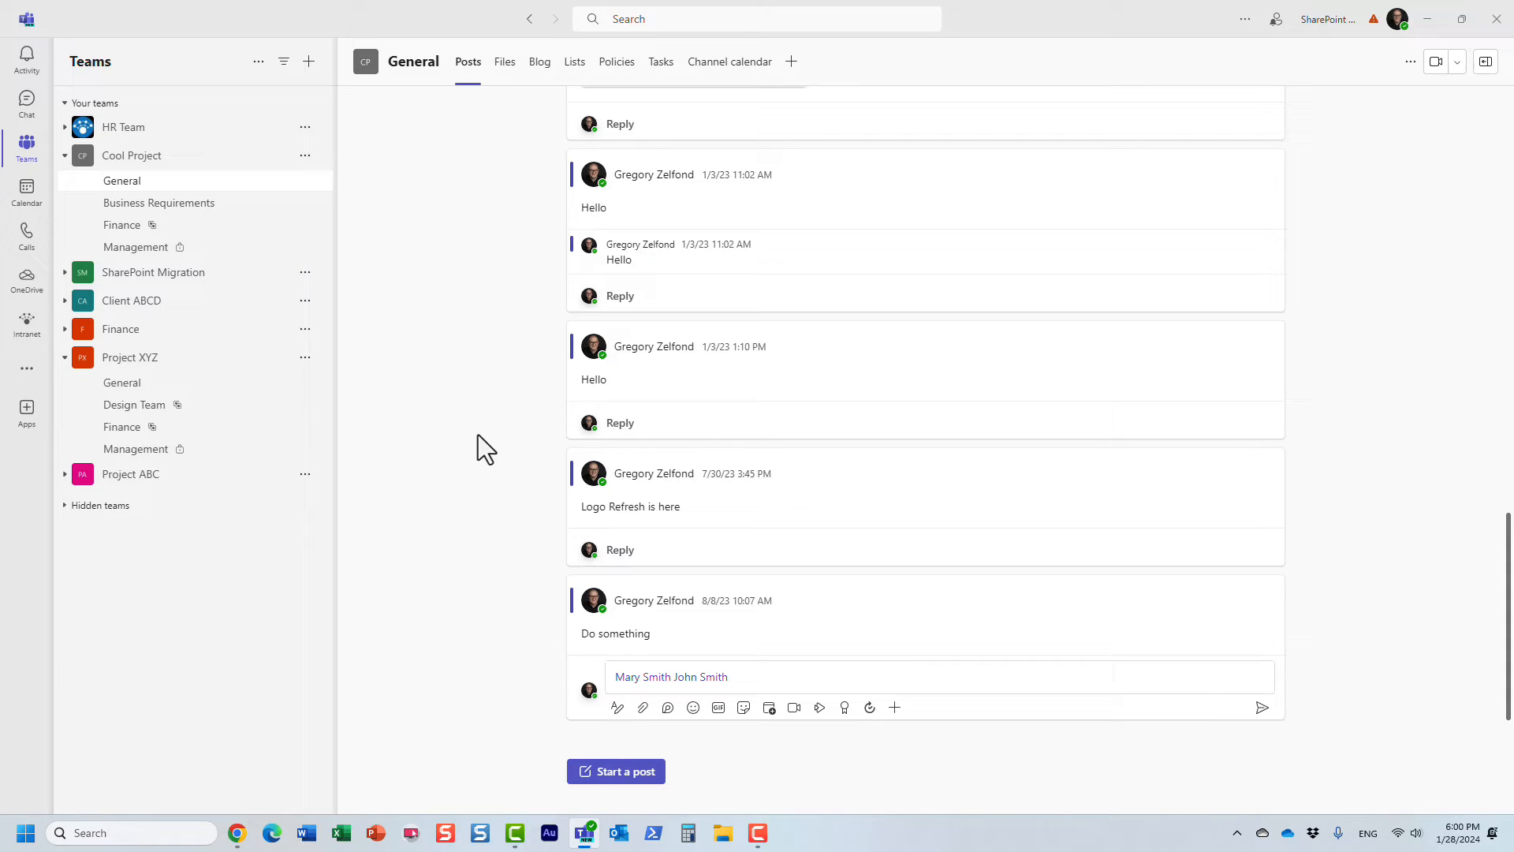
{"action": "mouse_move", "coordinate": [697, 66]}
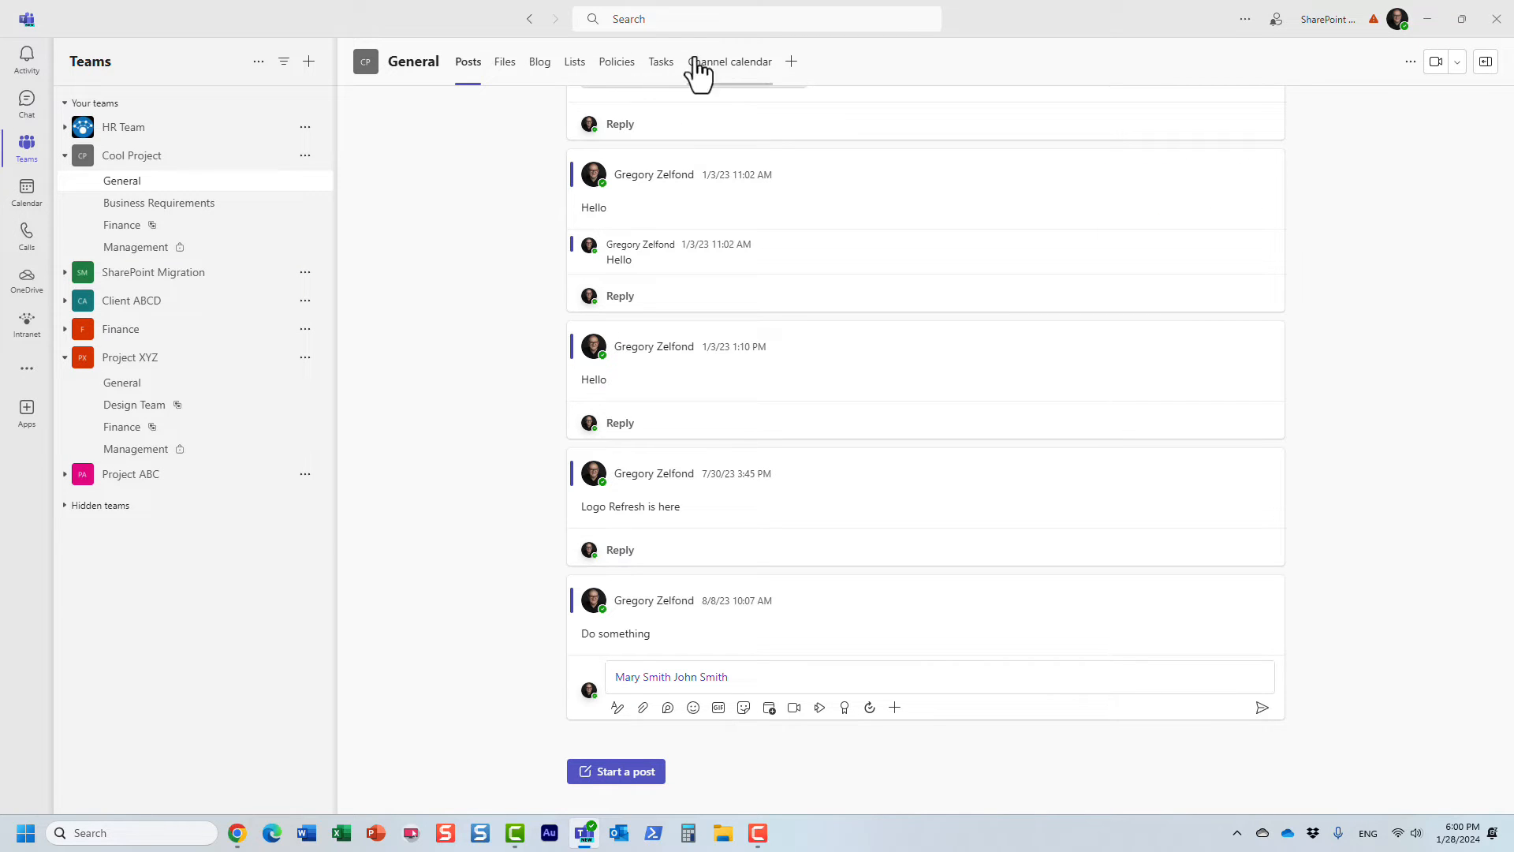
{"action": "left_click", "coordinate": [748, 19]}
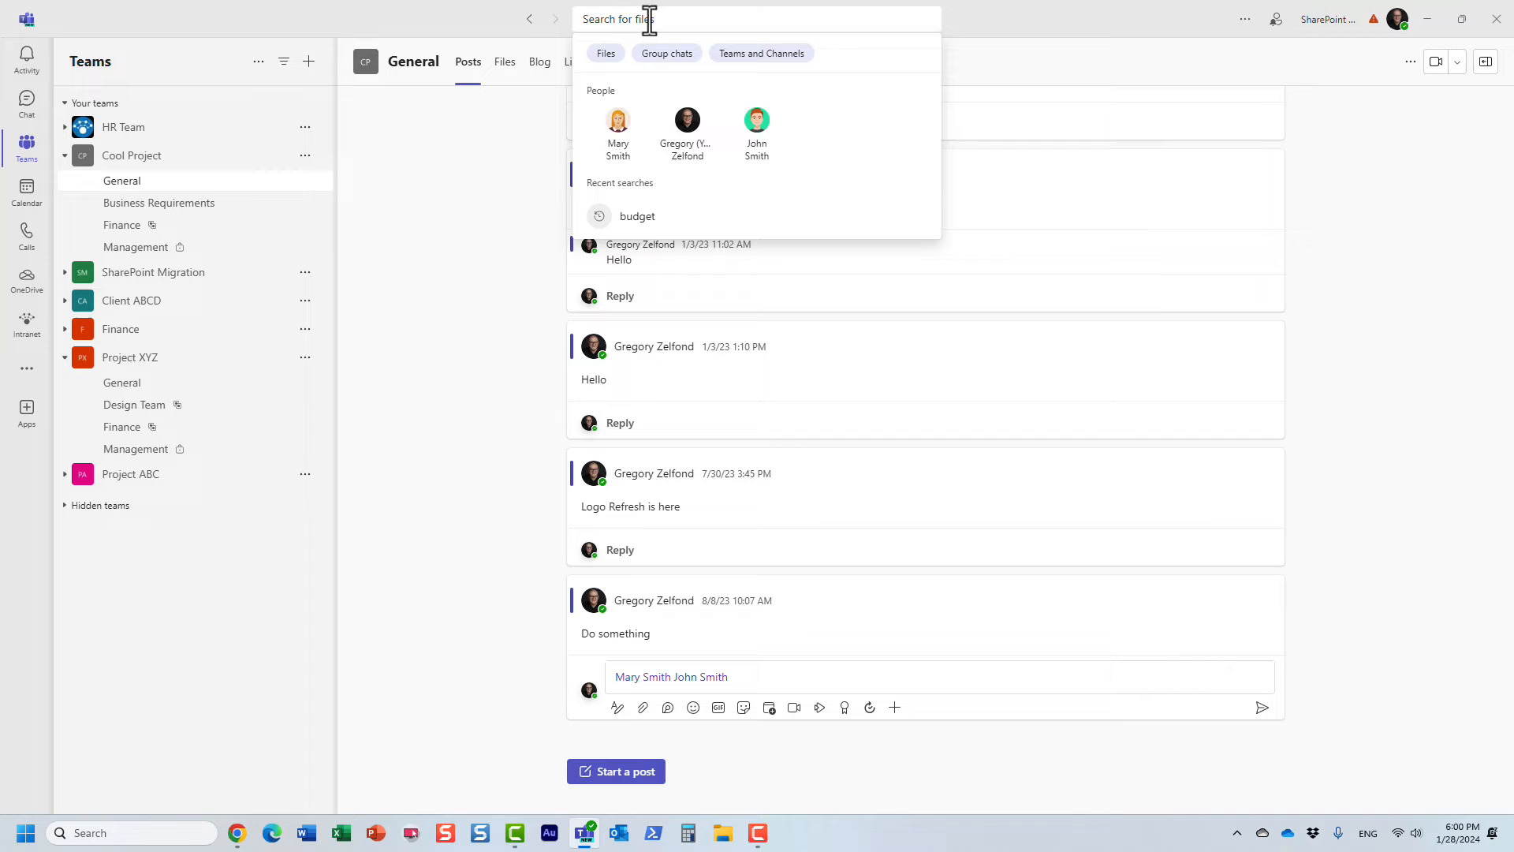
{"action": "type", "text": "budget"}
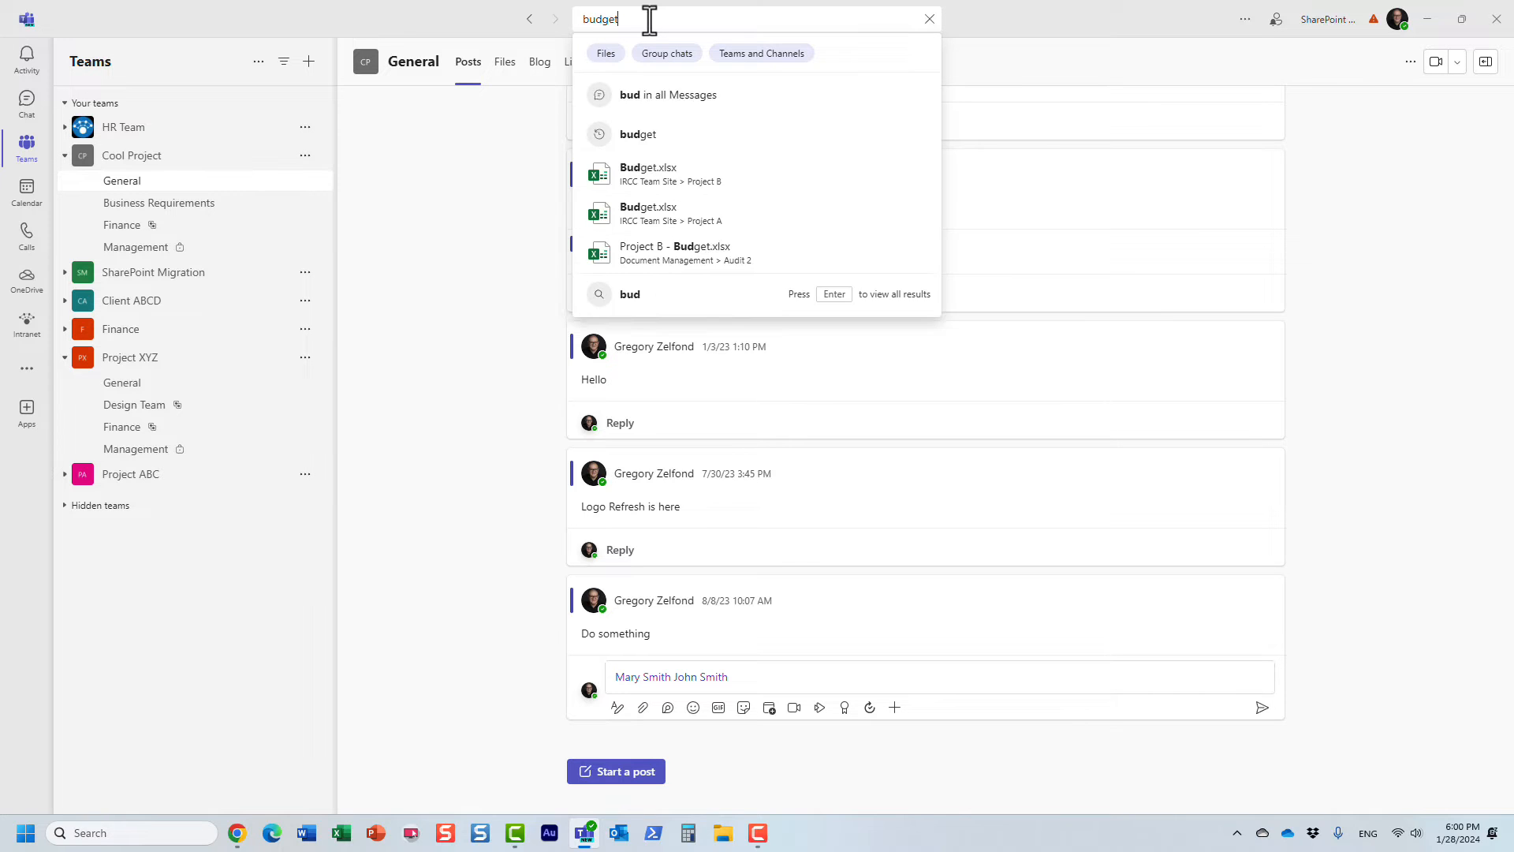
{"action": "key", "text": "Enter"}
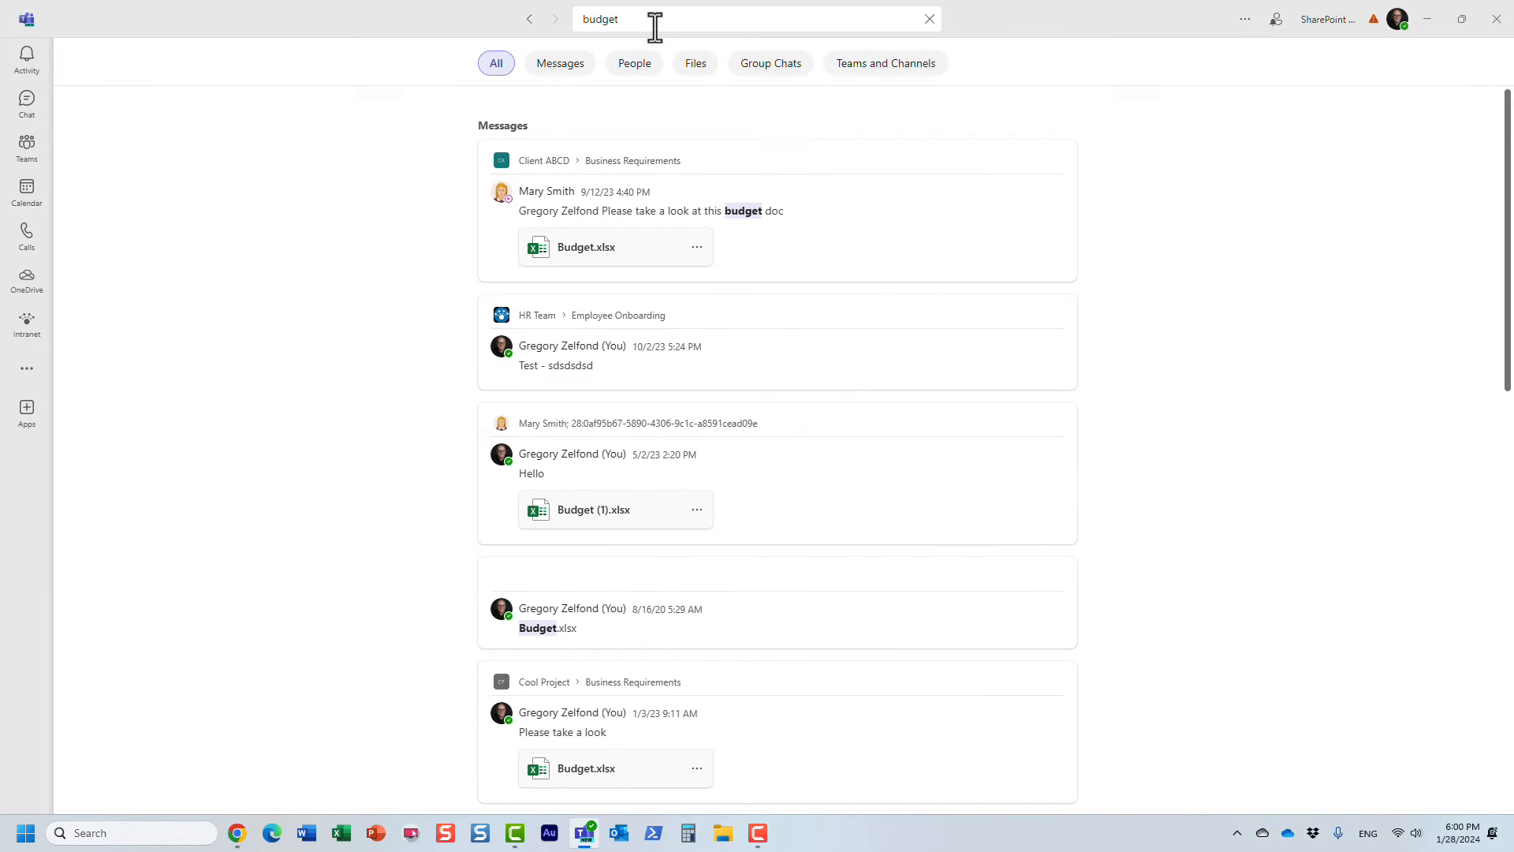
{"action": "mouse_move", "coordinate": [775, 150]}
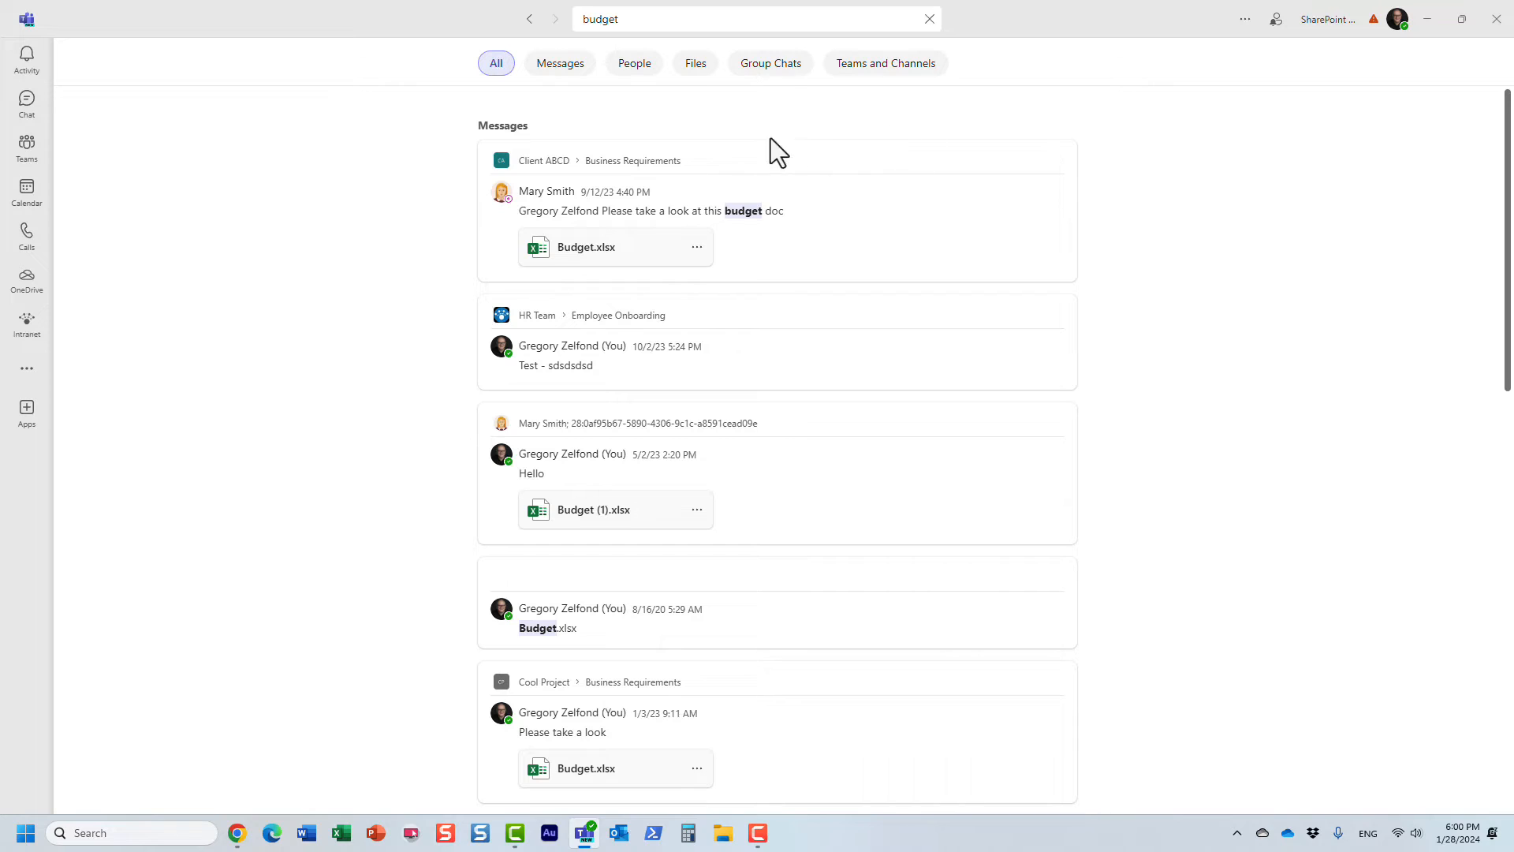
{"action": "mouse_move", "coordinate": [600, 94]}
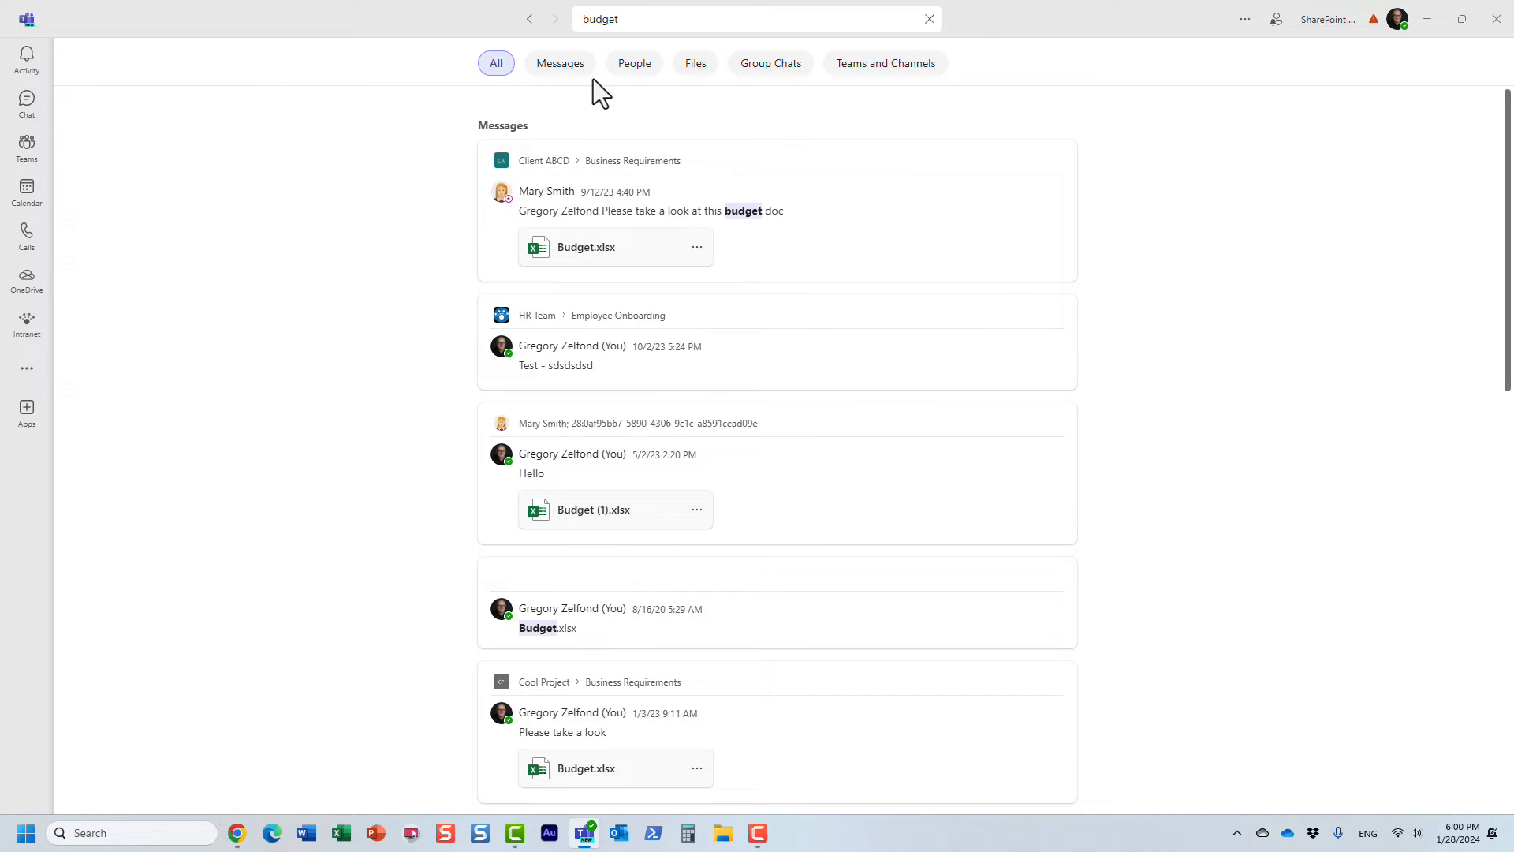
{"action": "mouse_move", "coordinate": [694, 101]}
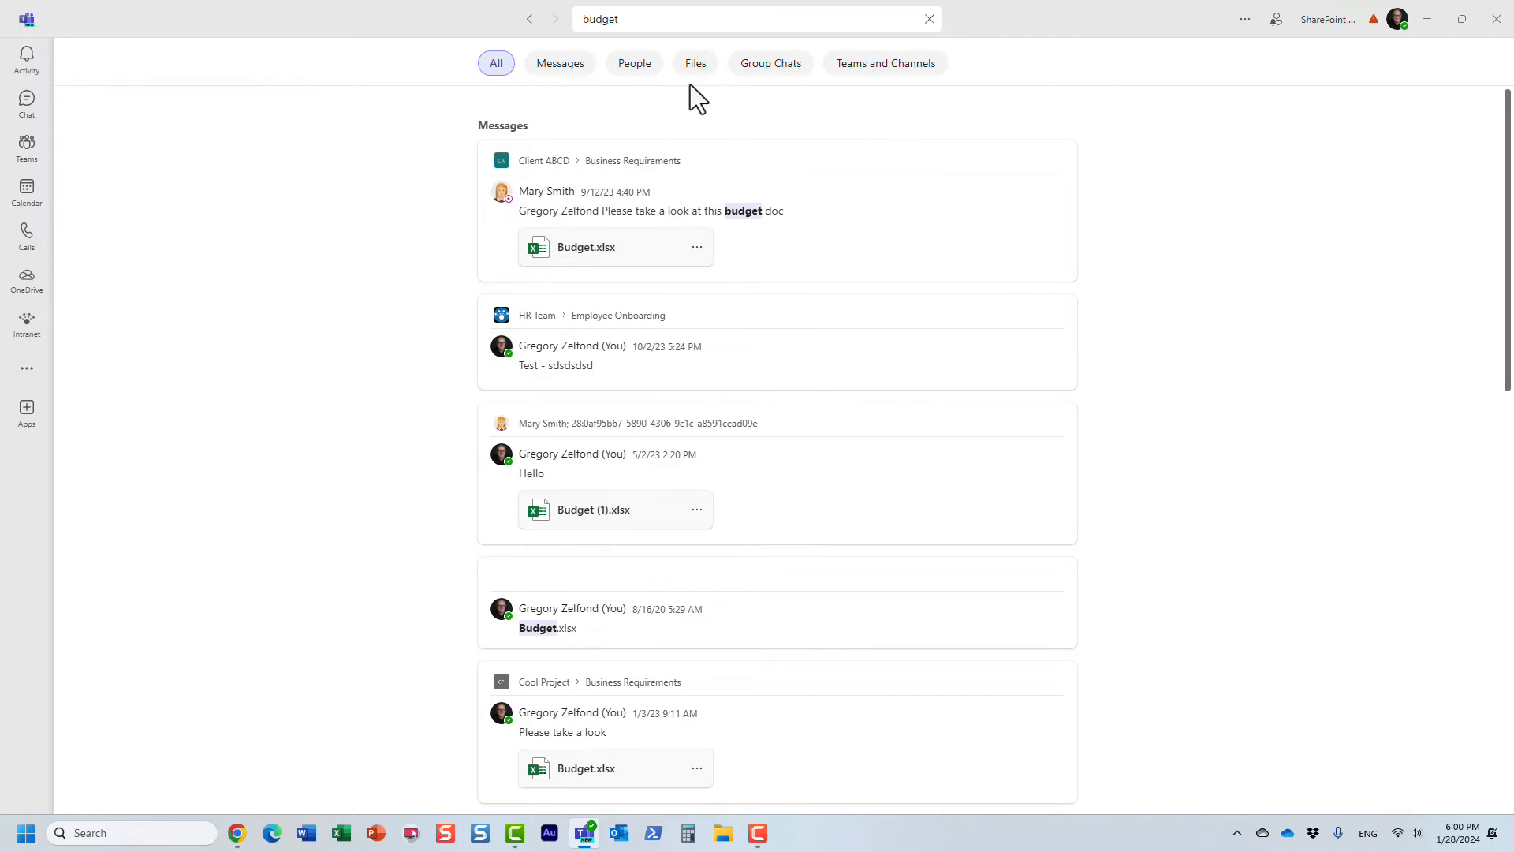
{"action": "left_click", "coordinate": [694, 63]}
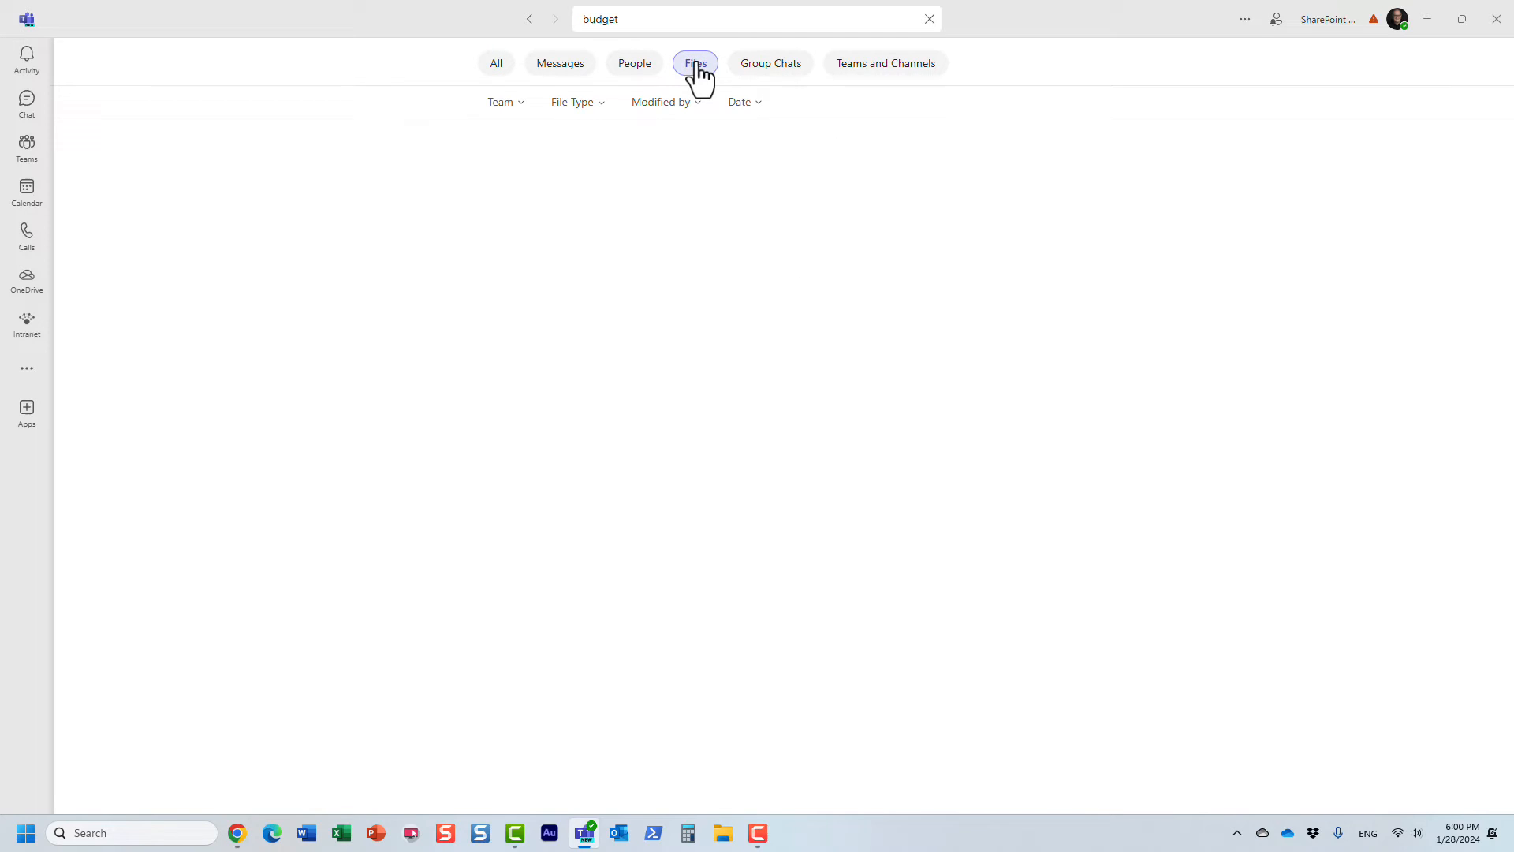
{"action": "left_click", "coordinate": [694, 63]}
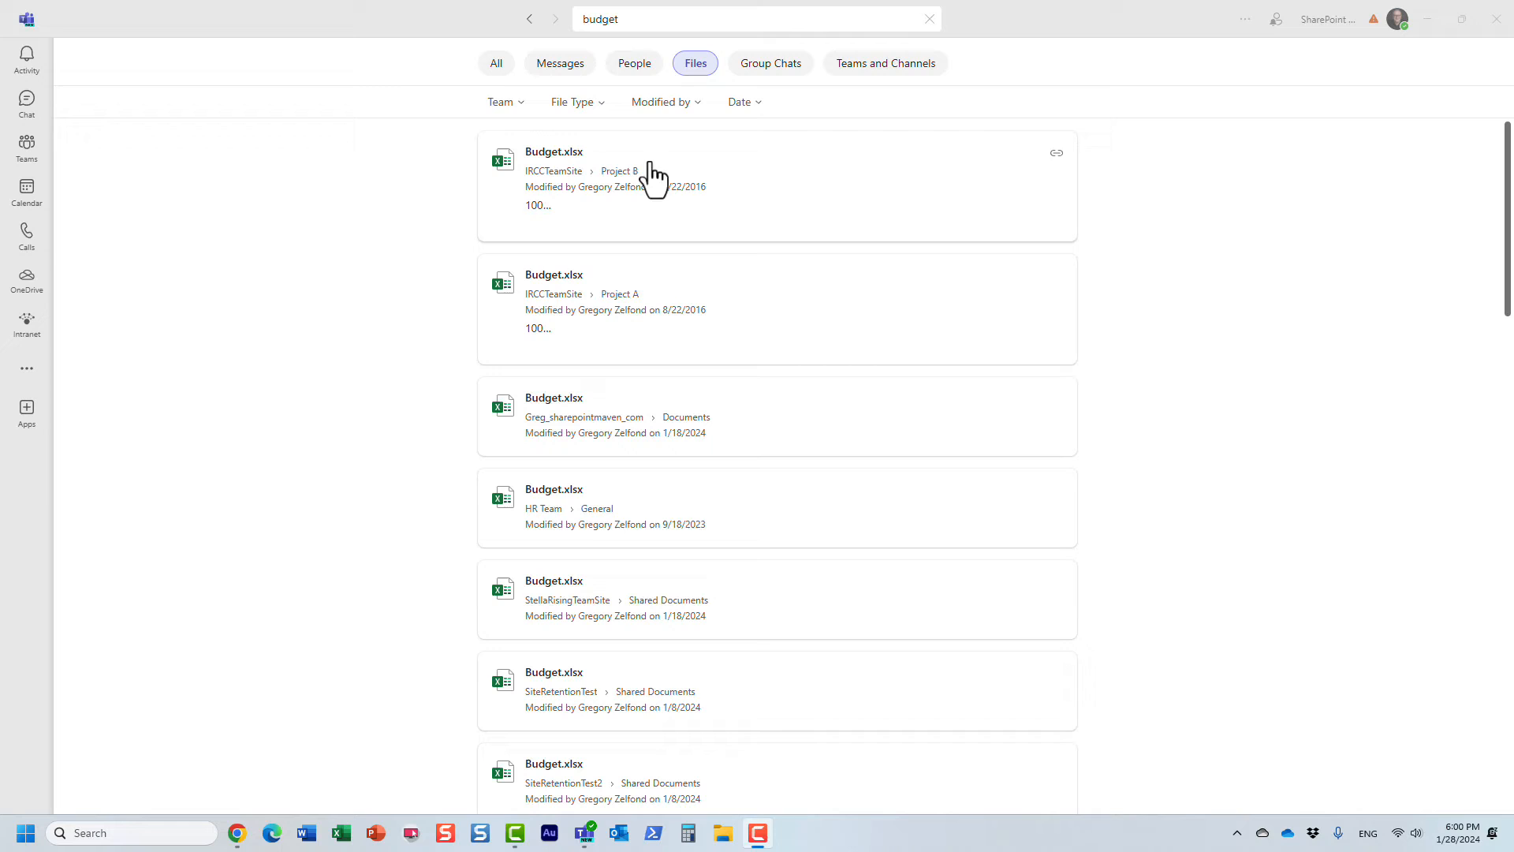
{"action": "mouse_move", "coordinate": [1281, 435]}
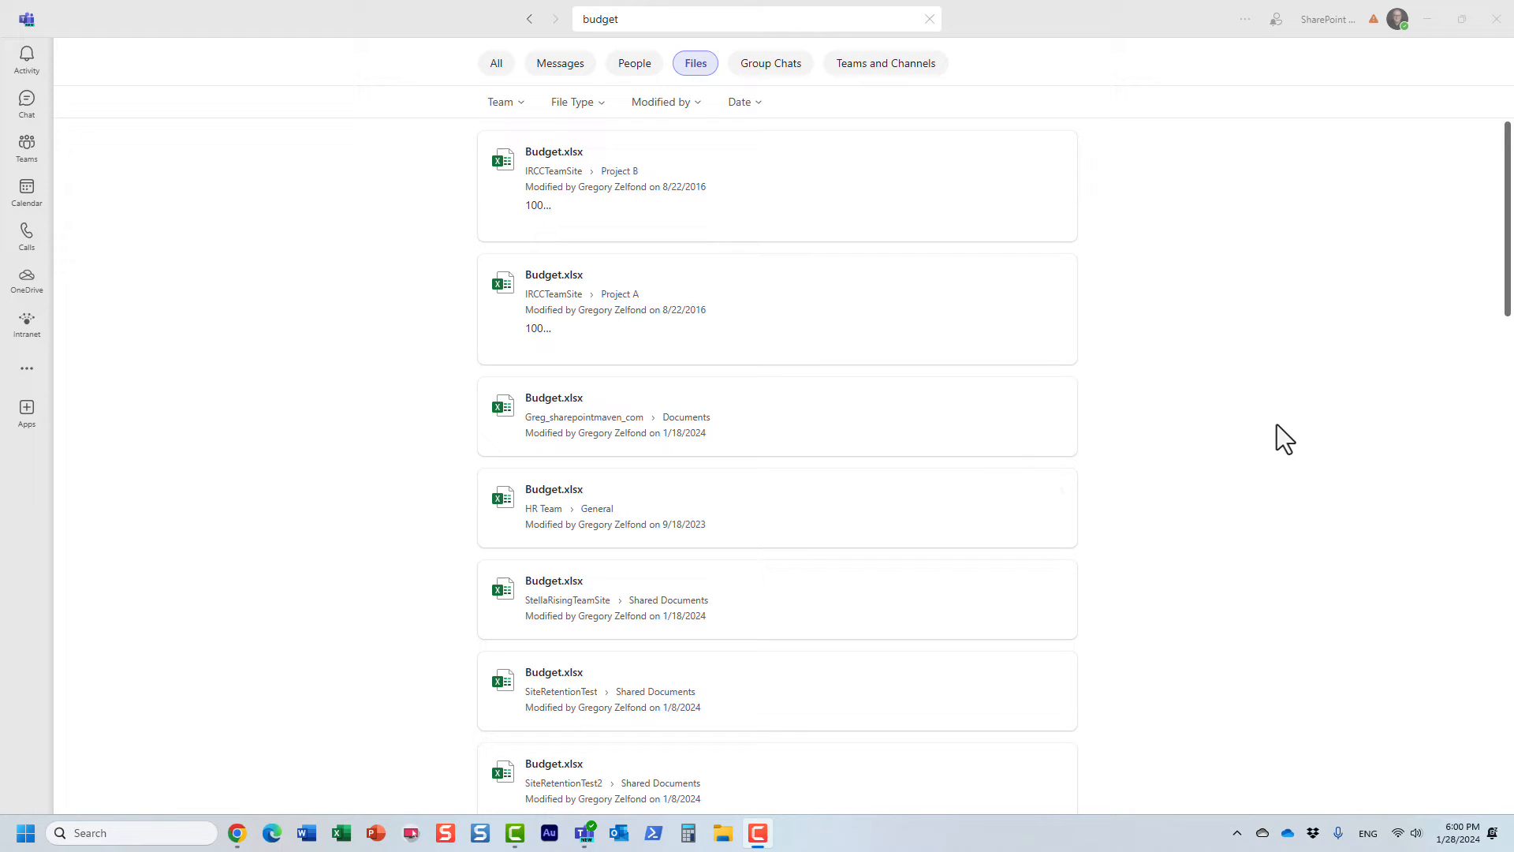
{"action": "mouse_move", "coordinate": [1271, 412]}
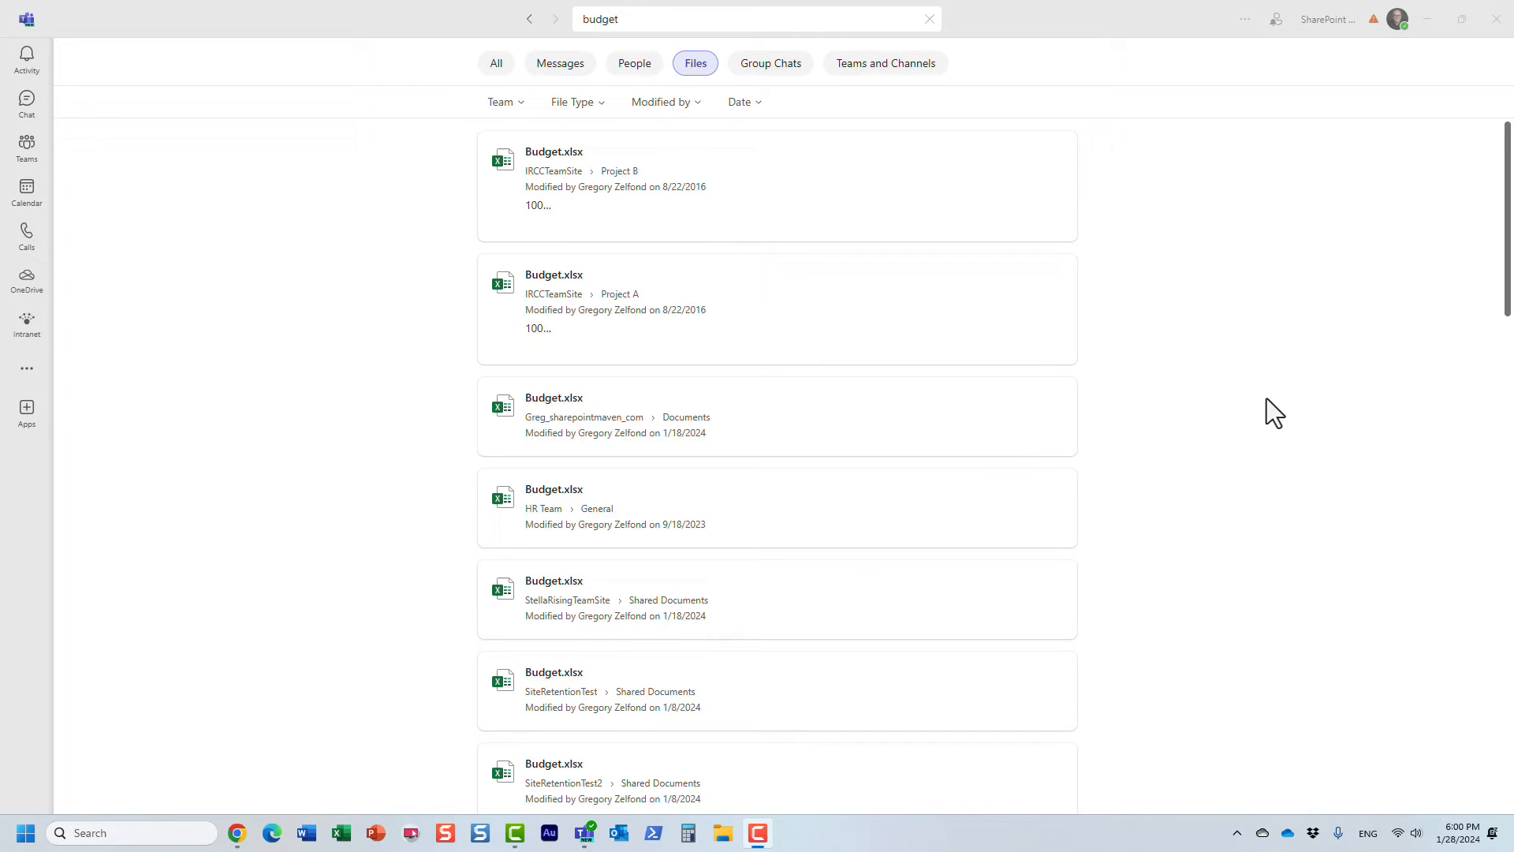
{"action": "mouse_move", "coordinate": [1270, 413]}
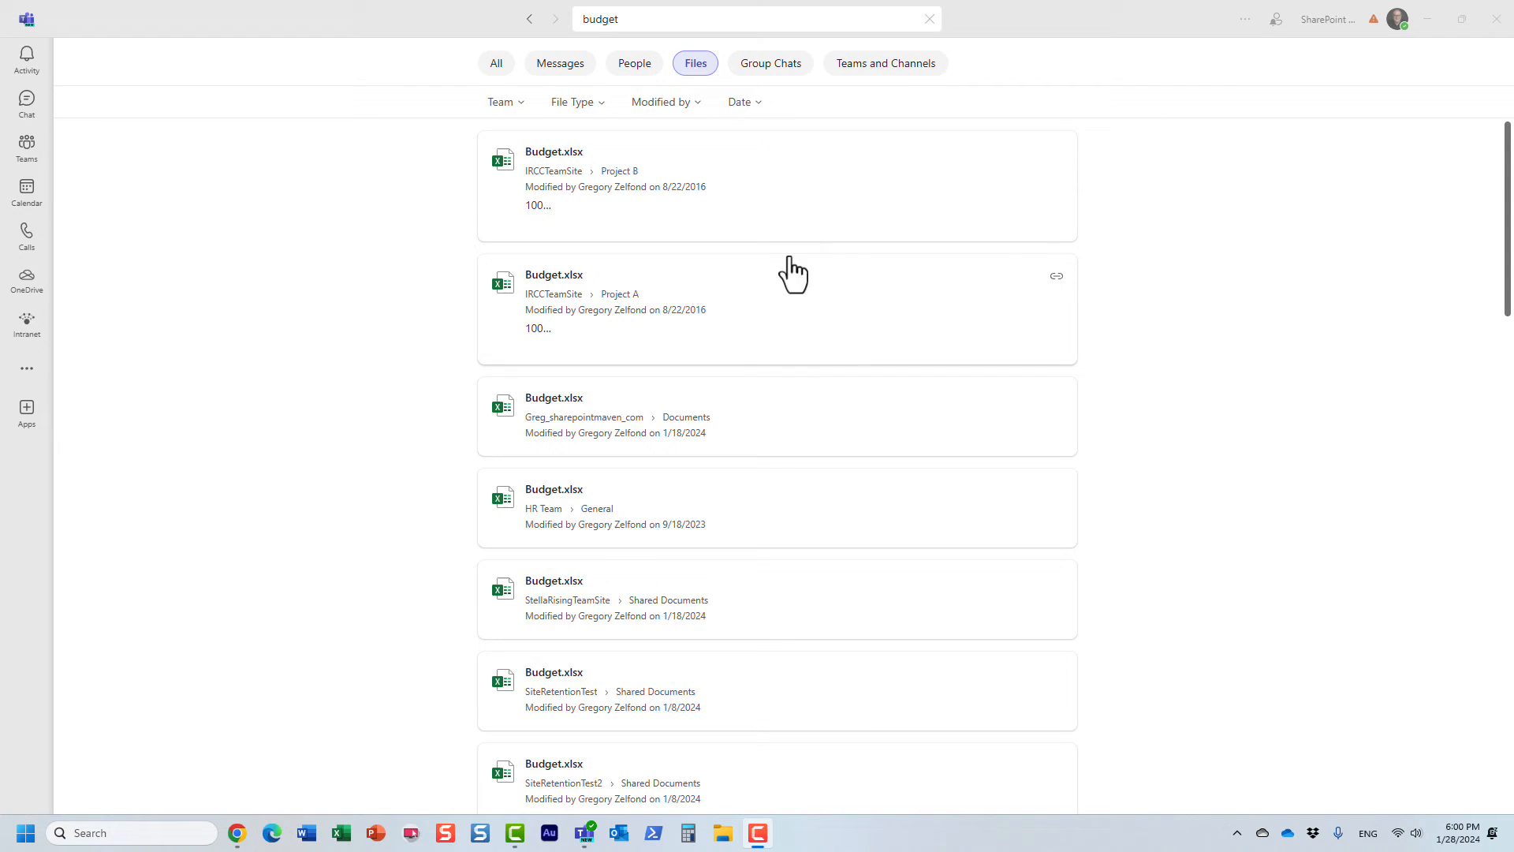
{"action": "scroll", "scroll_direction": "down", "scroll_amount": 3}
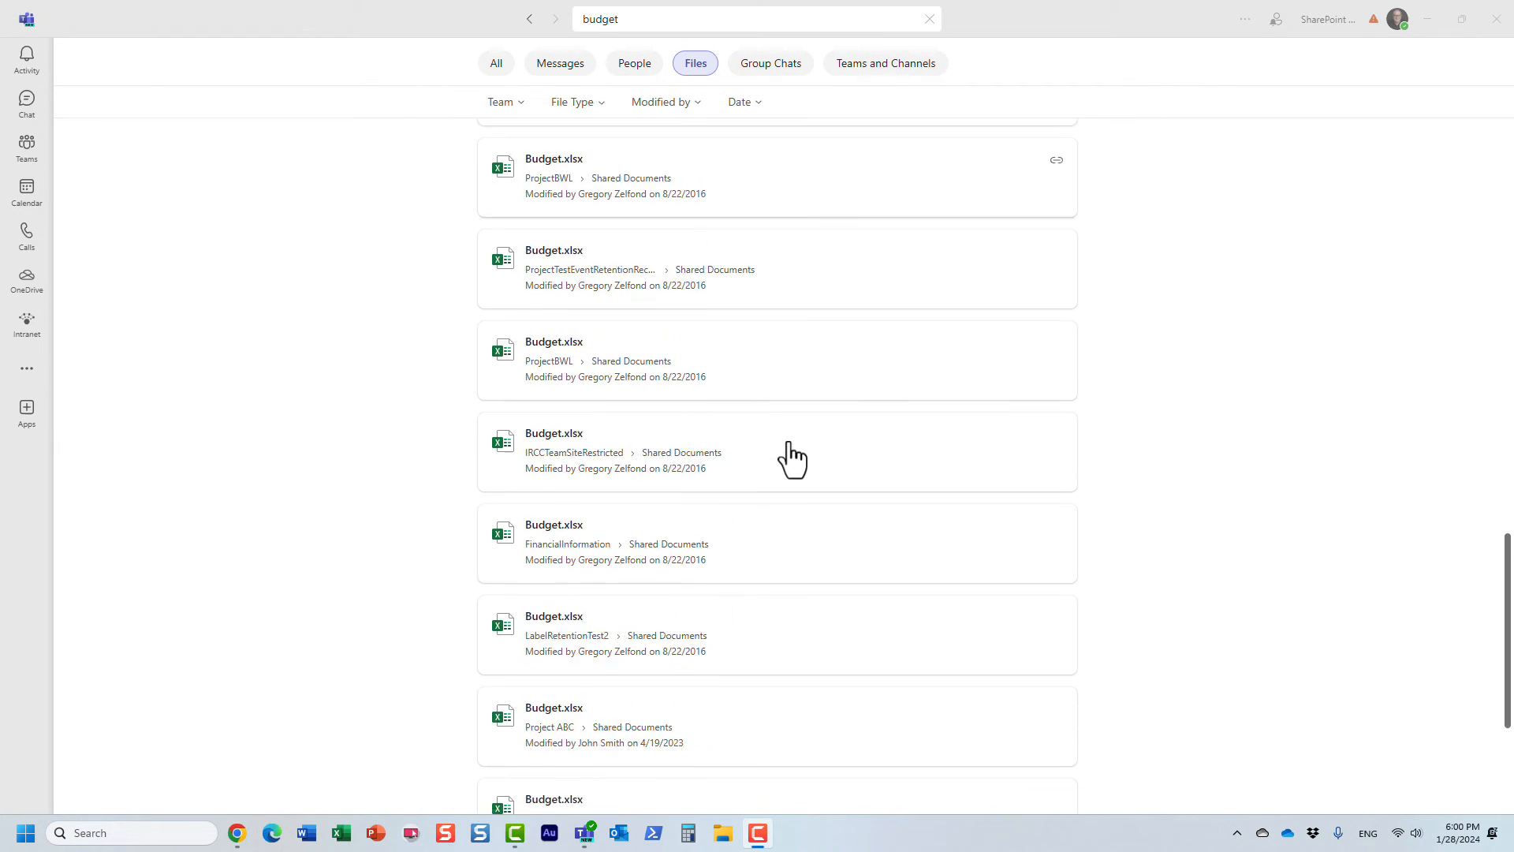
{"action": "scroll", "scroll_direction": "down", "scroll_amount": 3}
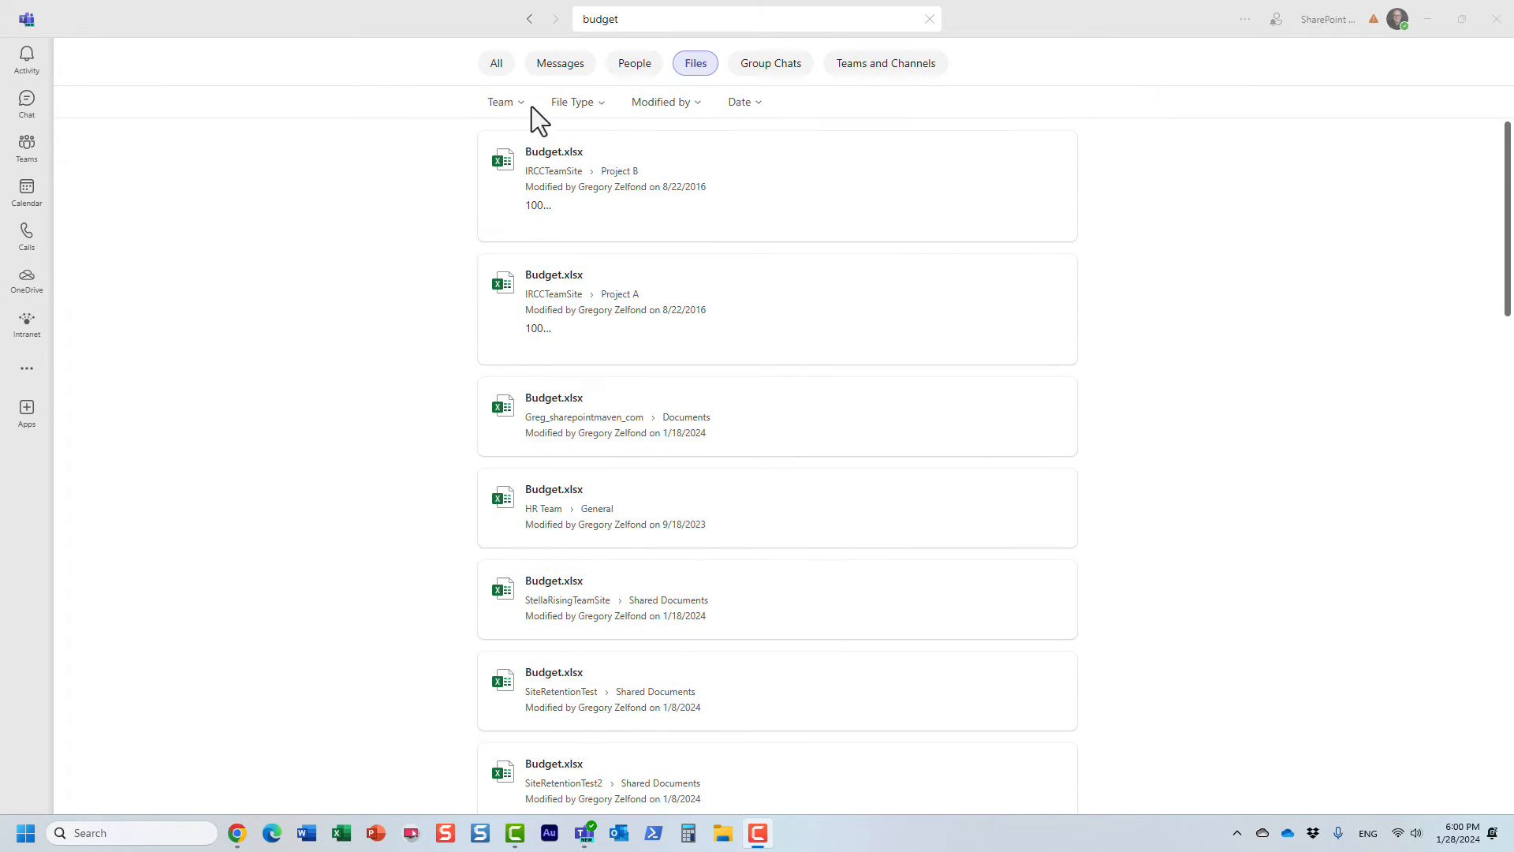
Step: Filter the Team dropdown by 'hr' to narrow results to the HR Team
{"action": "left_click", "coordinate": [500, 101]}
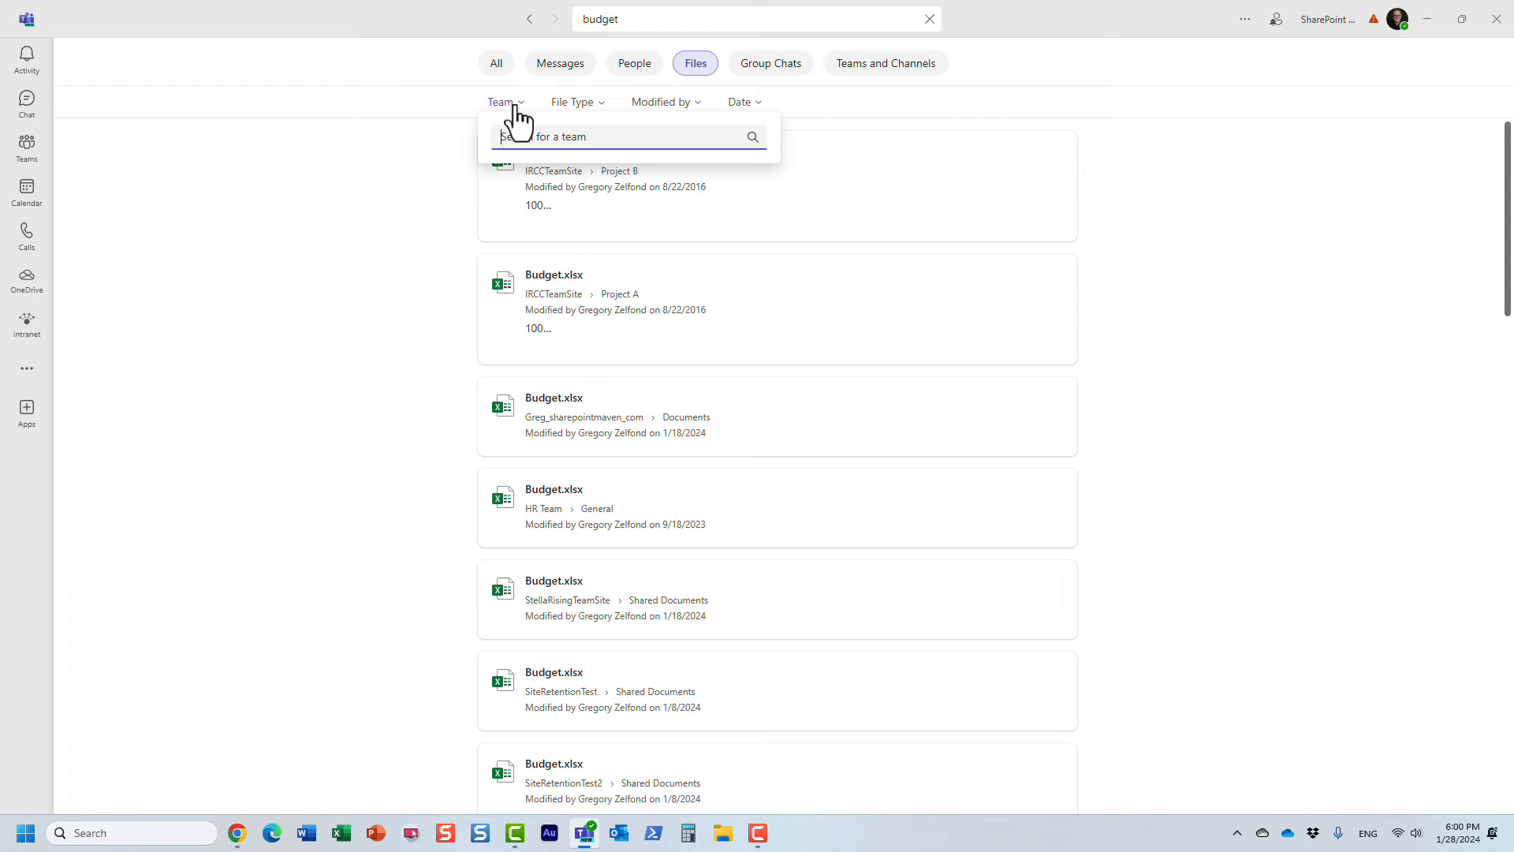
{"action": "type", "text": "hr"}
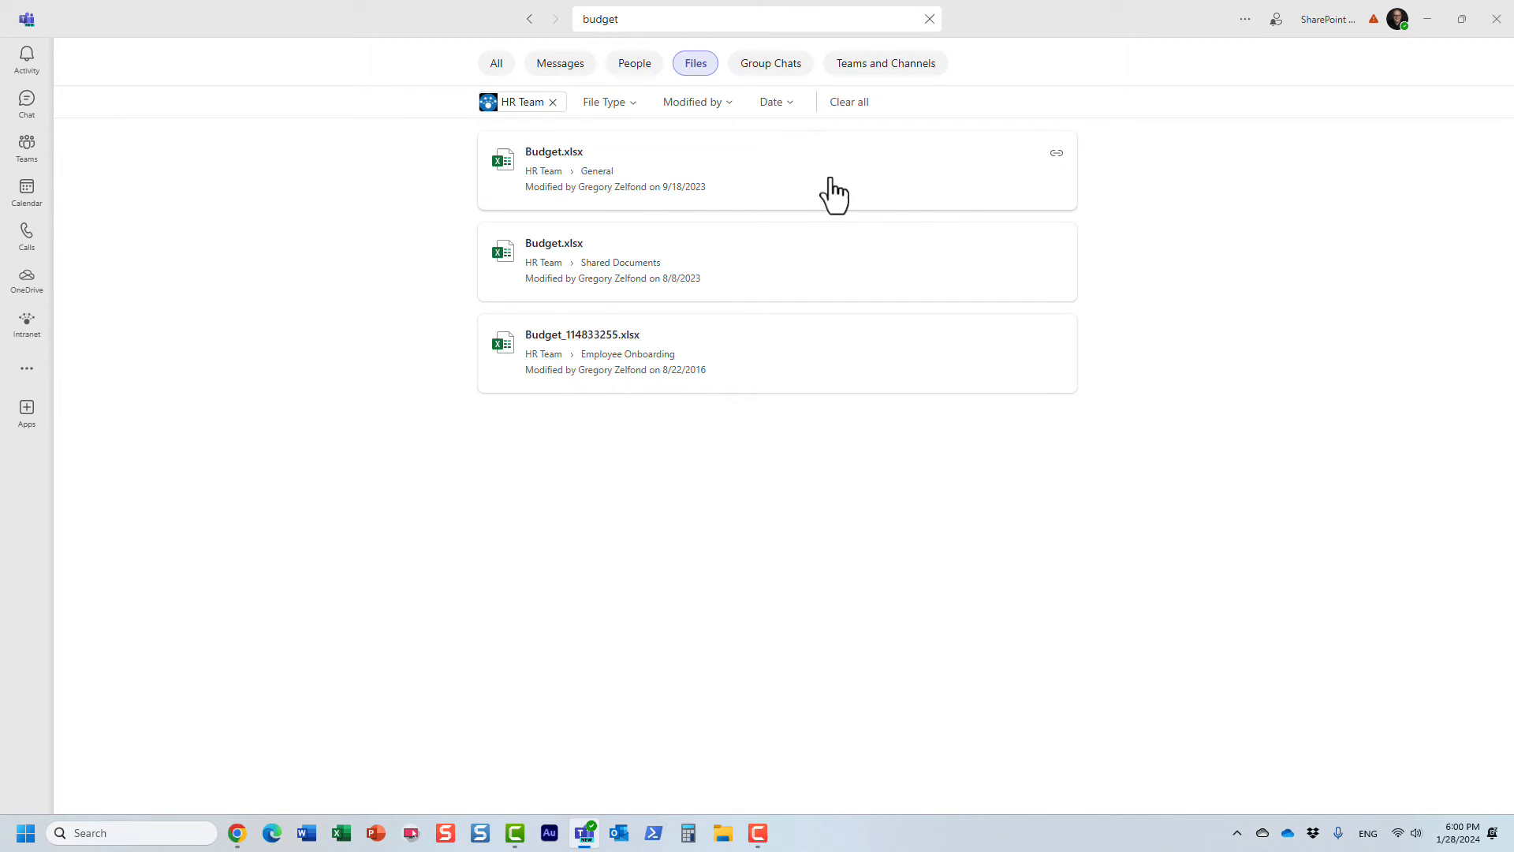
{"action": "mouse_move", "coordinate": [1156, 247]}
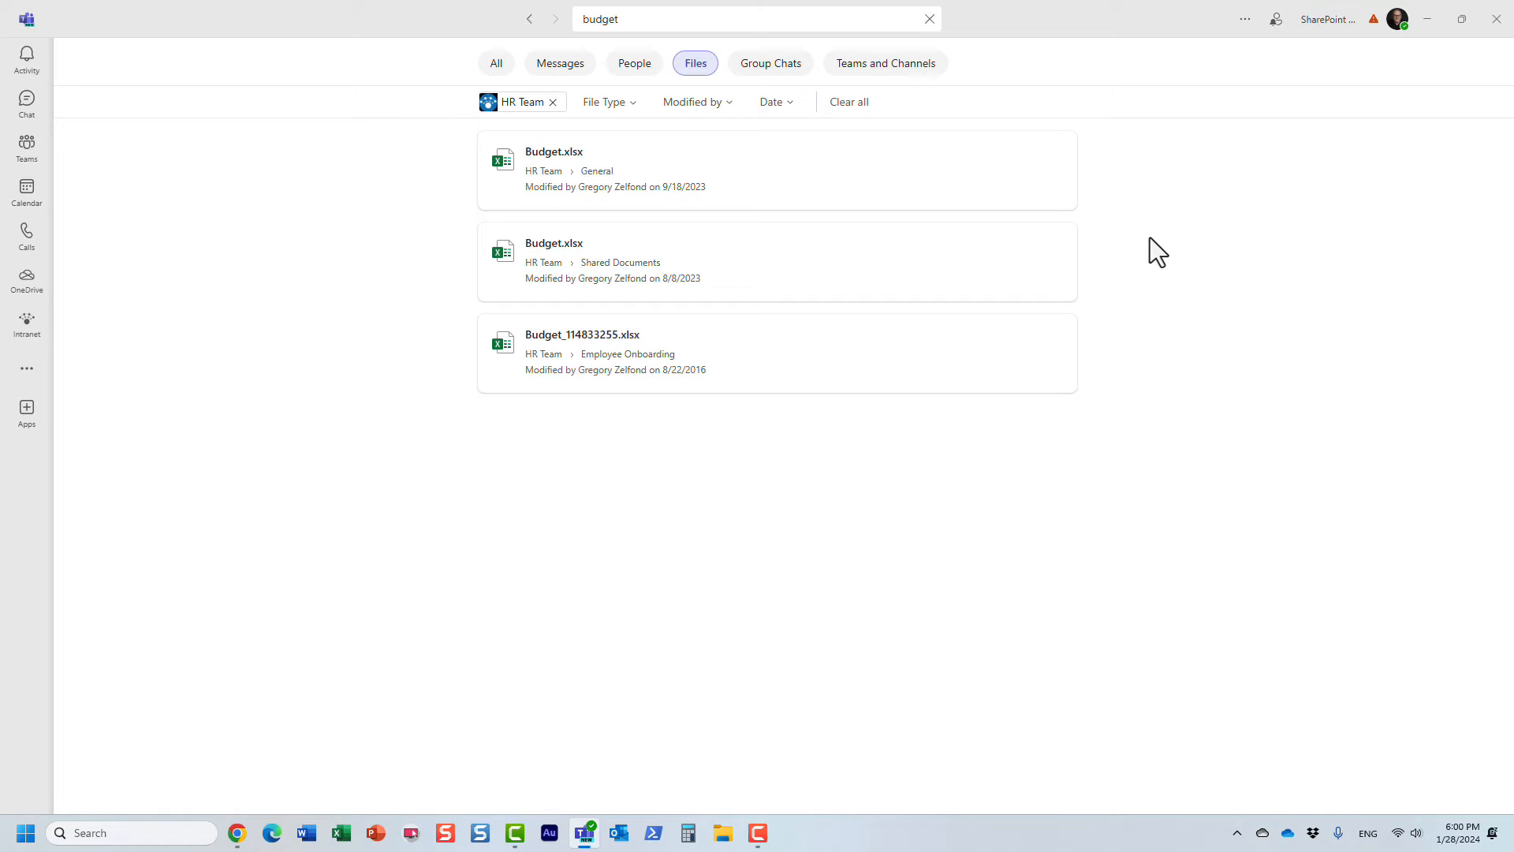
{"action": "mouse_move", "coordinate": [734, 220]}
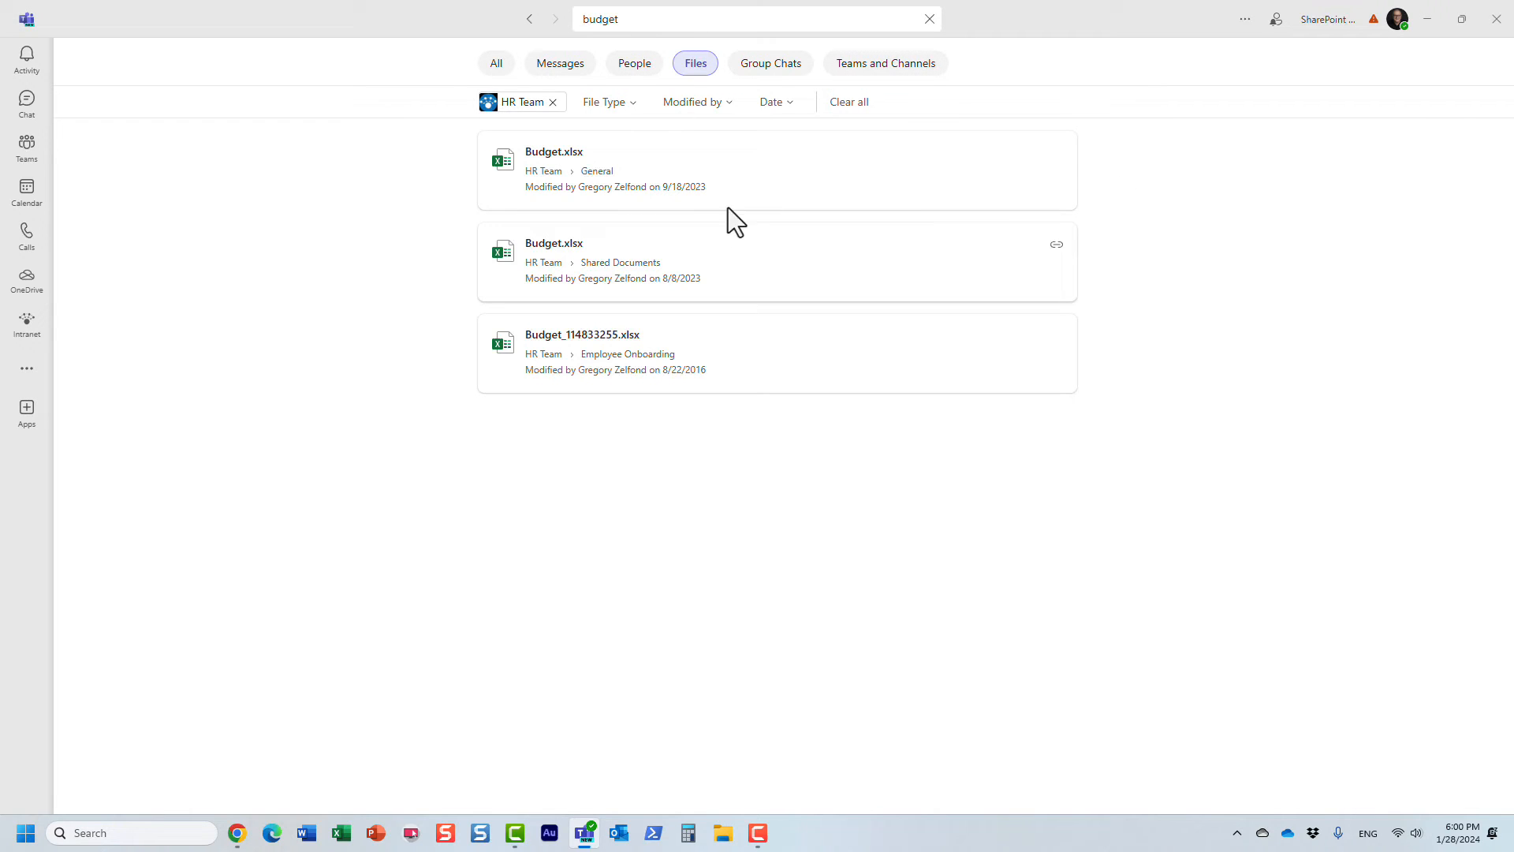
{"action": "mouse_move", "coordinate": [622, 372]}
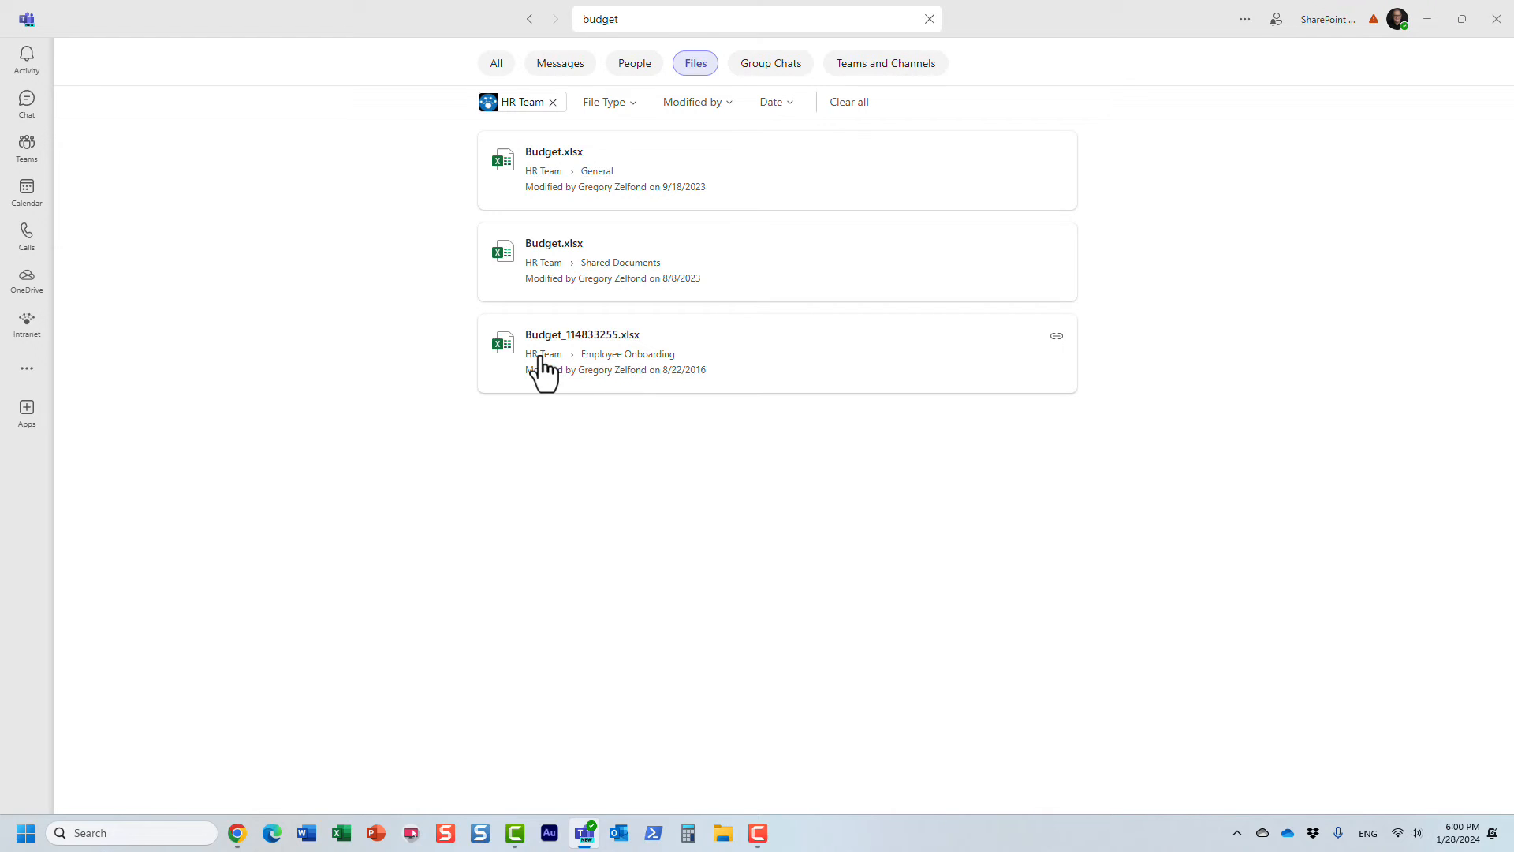
{"action": "mouse_move", "coordinate": [676, 360]}
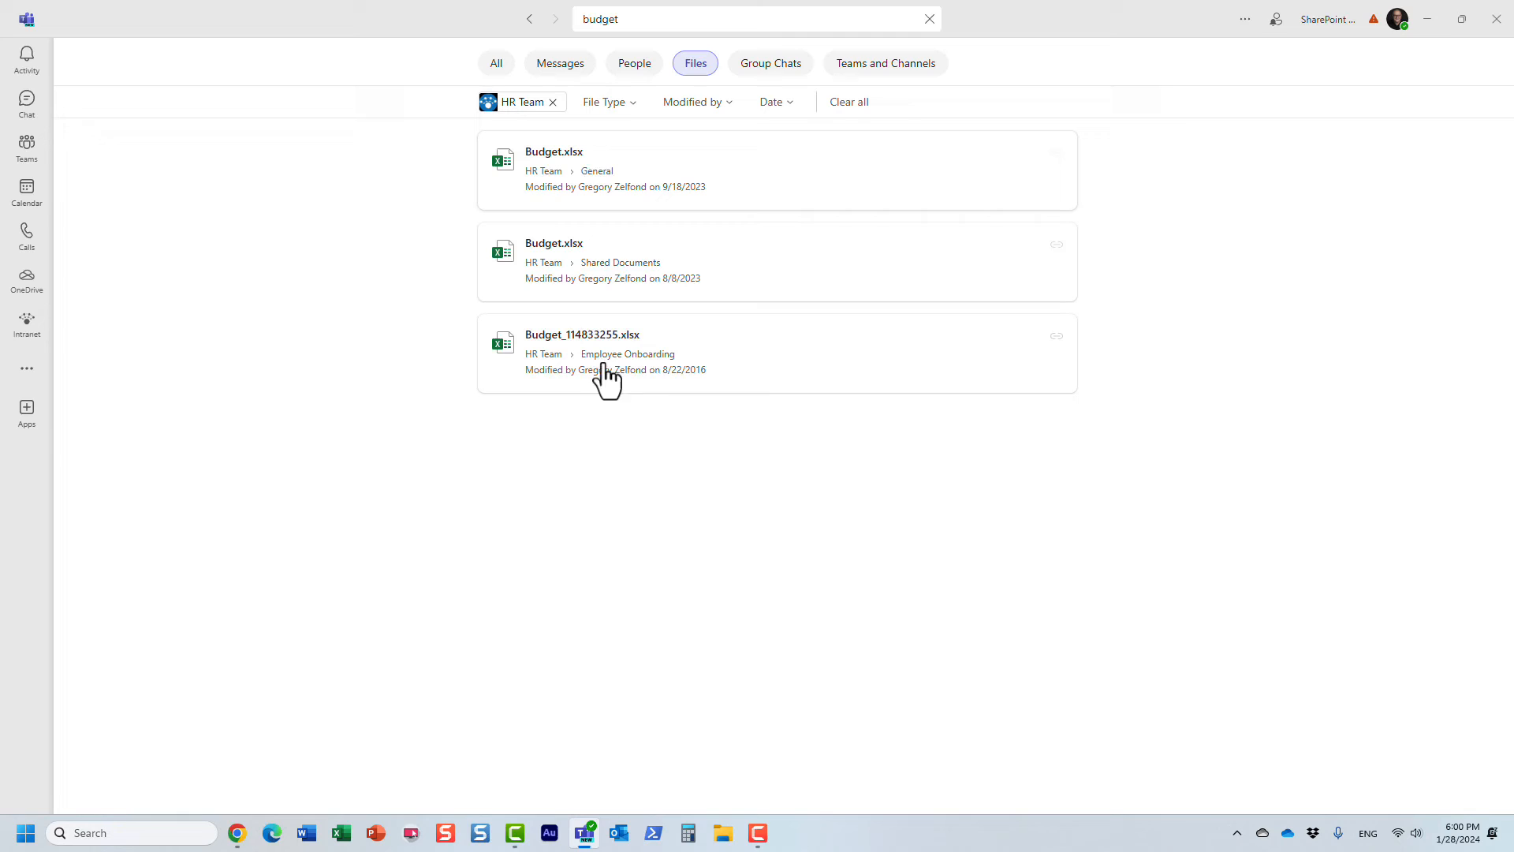
{"action": "mouse_move", "coordinate": [563, 198]}
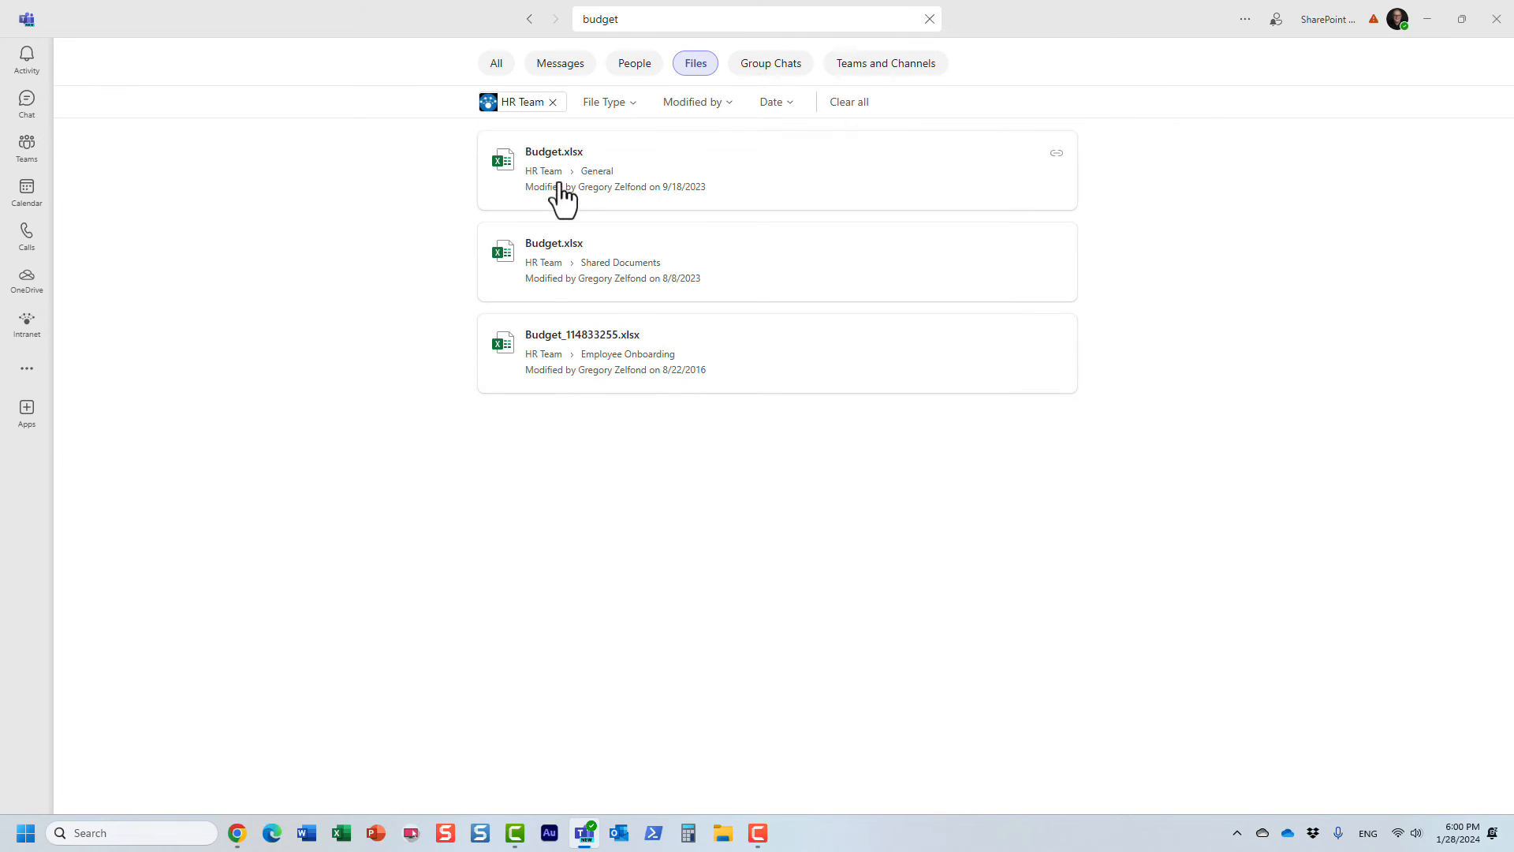
{"action": "mouse_move", "coordinate": [573, 448]}
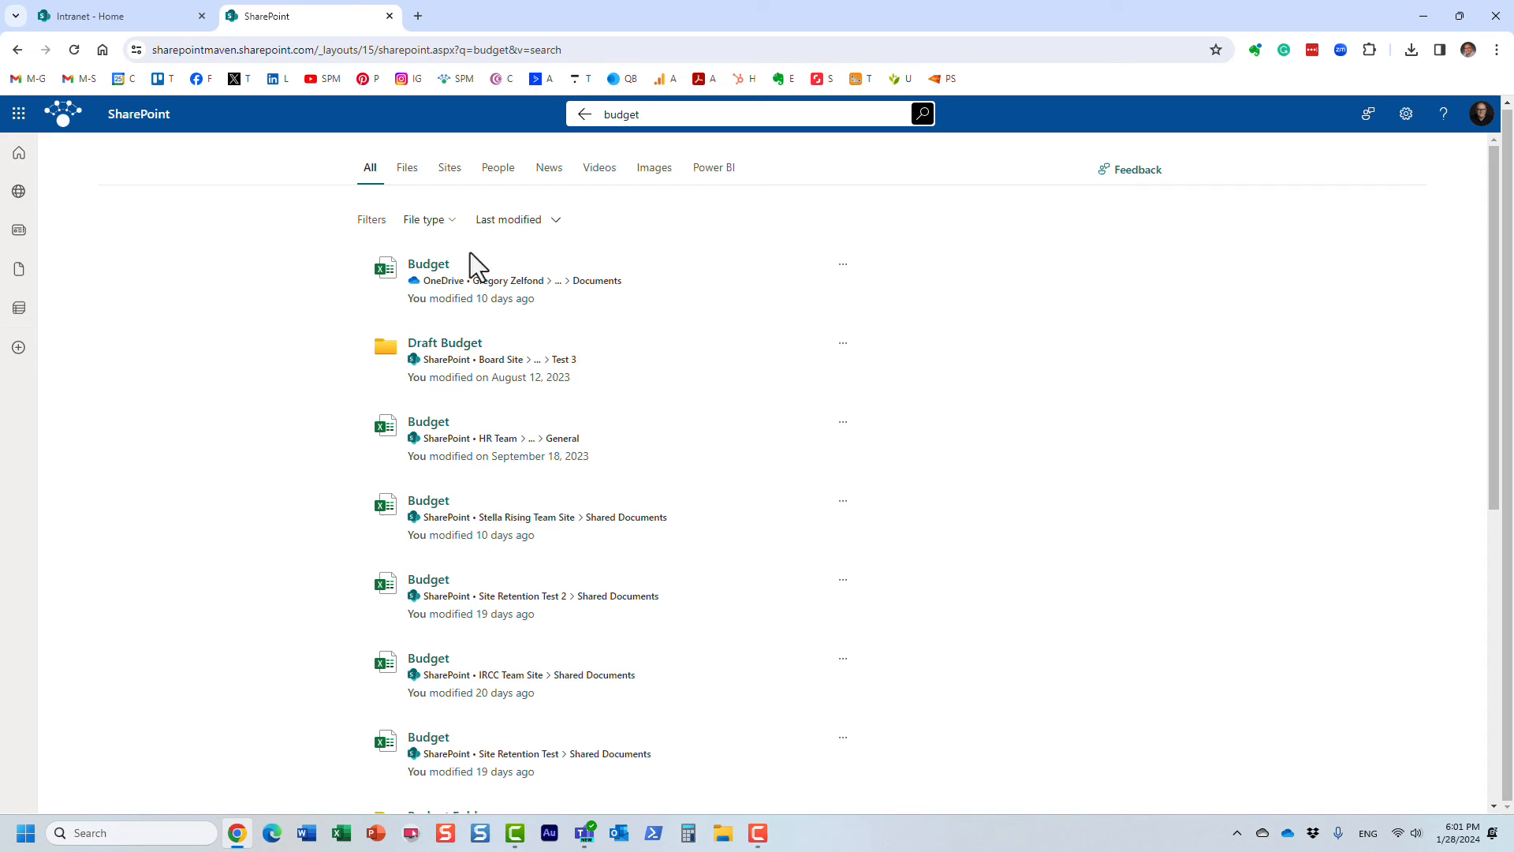
{"action": "mouse_move", "coordinate": [853, 211]}
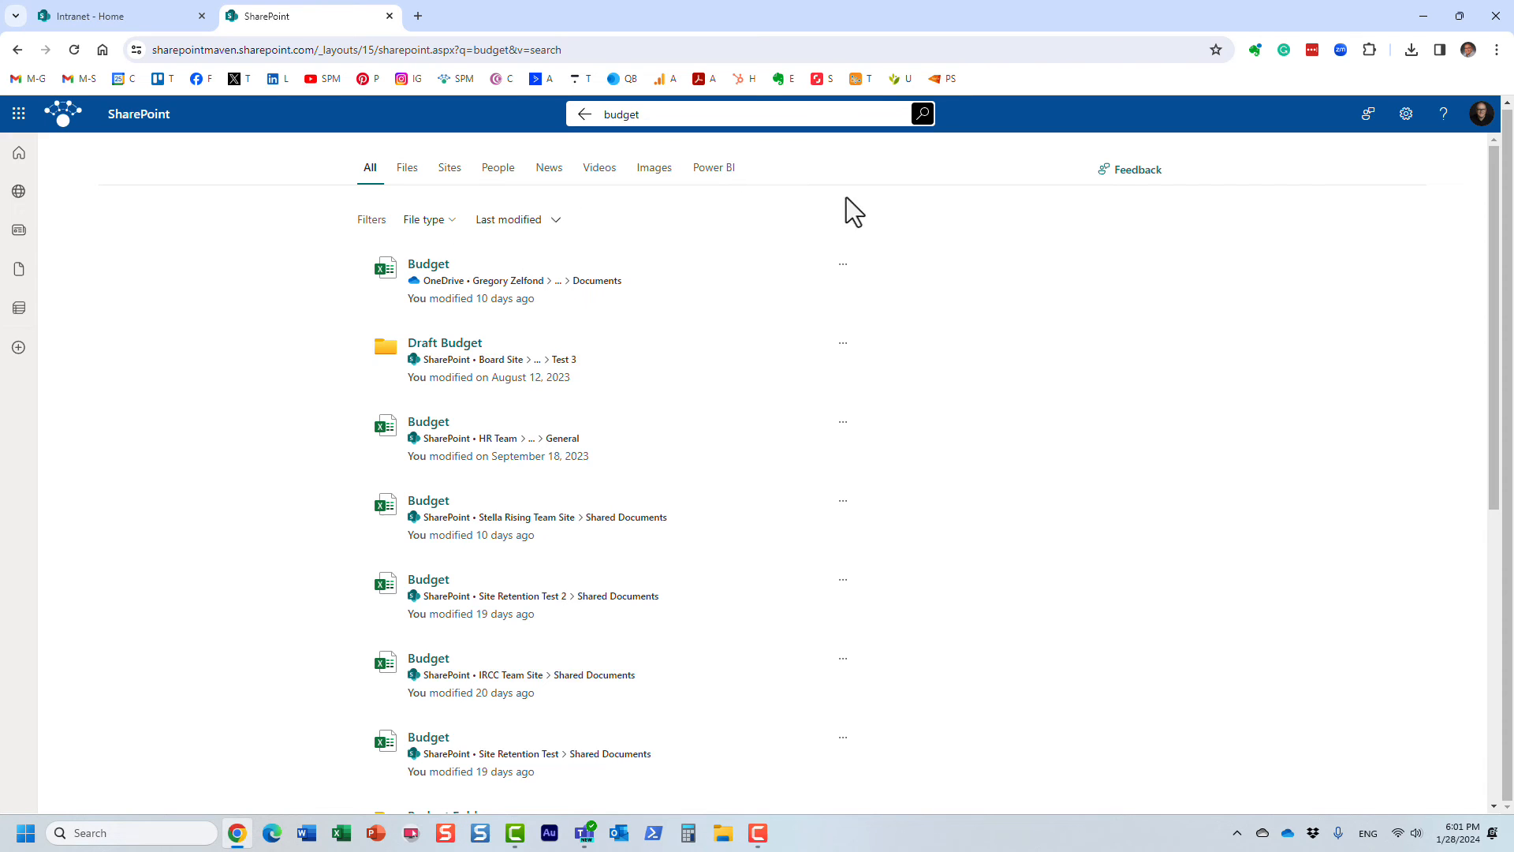
{"action": "mouse_move", "coordinate": [860, 262]}
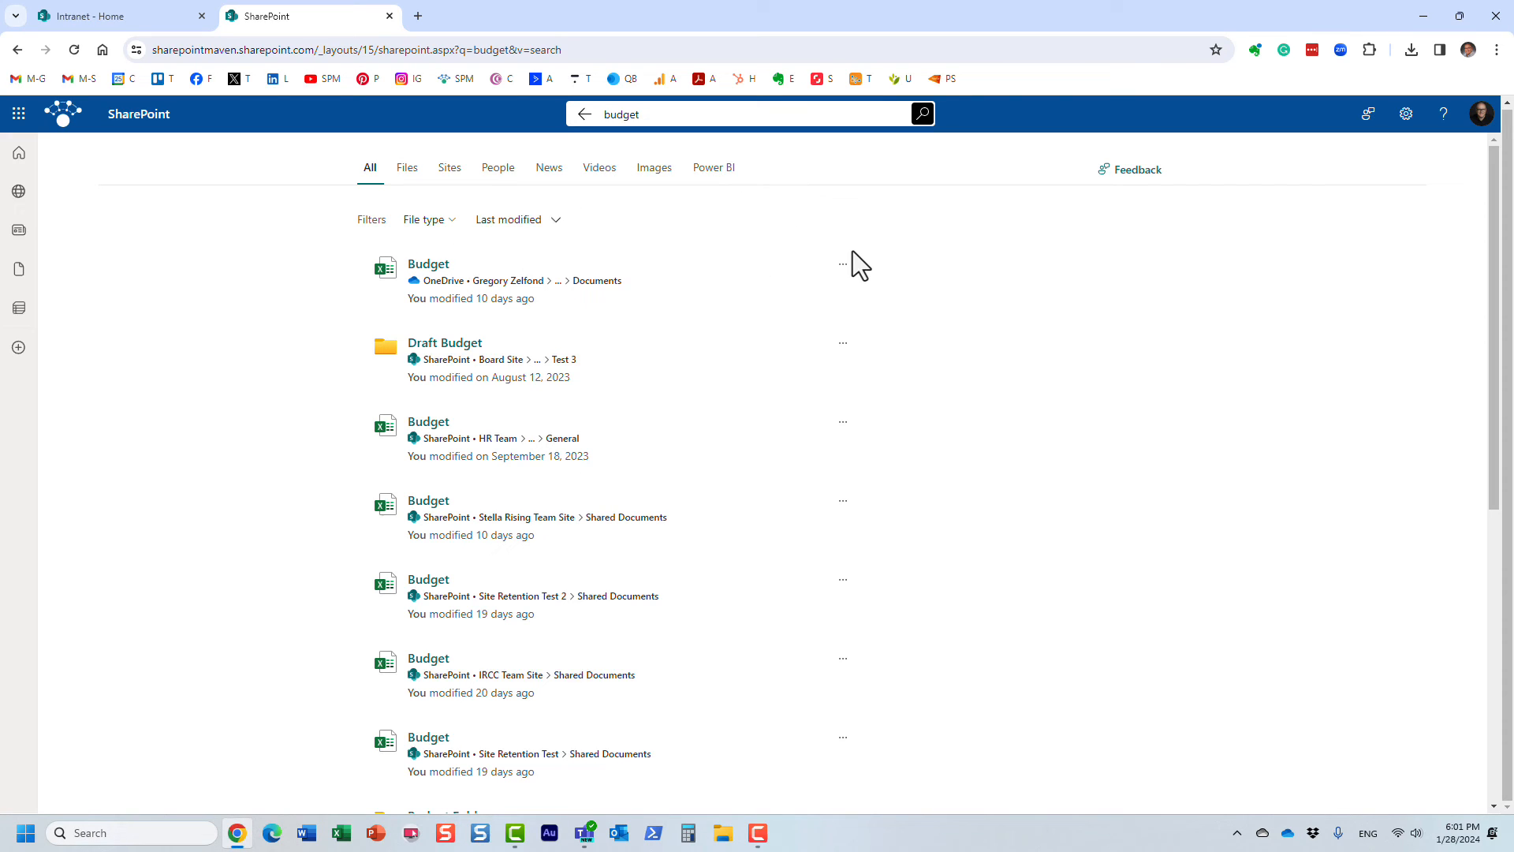
{"action": "mouse_move", "coordinate": [615, 201]}
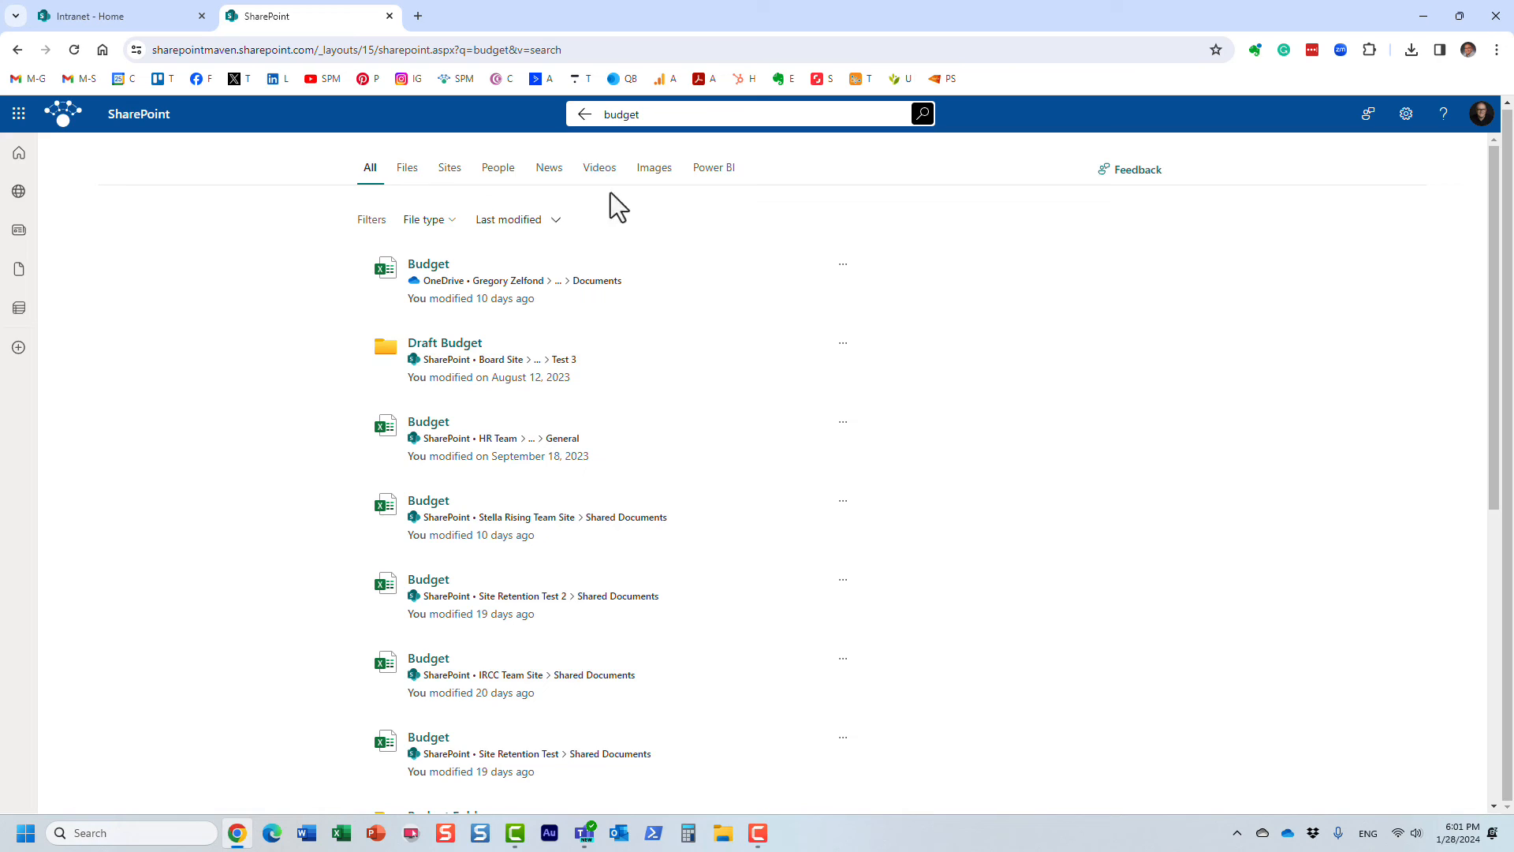
{"action": "mouse_move", "coordinate": [728, 249]}
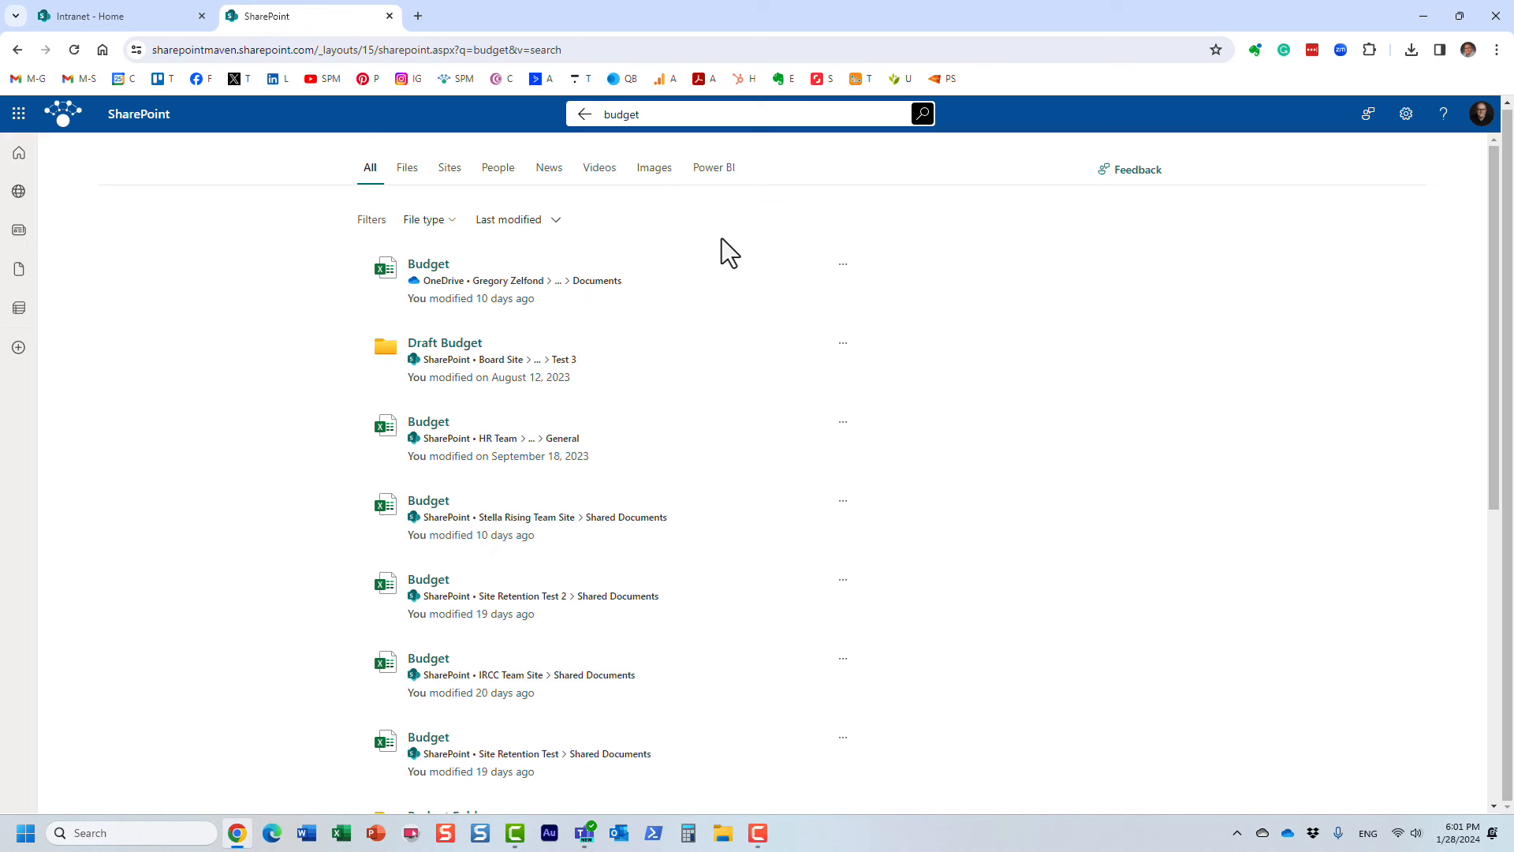
{"action": "mouse_move", "coordinate": [759, 189]}
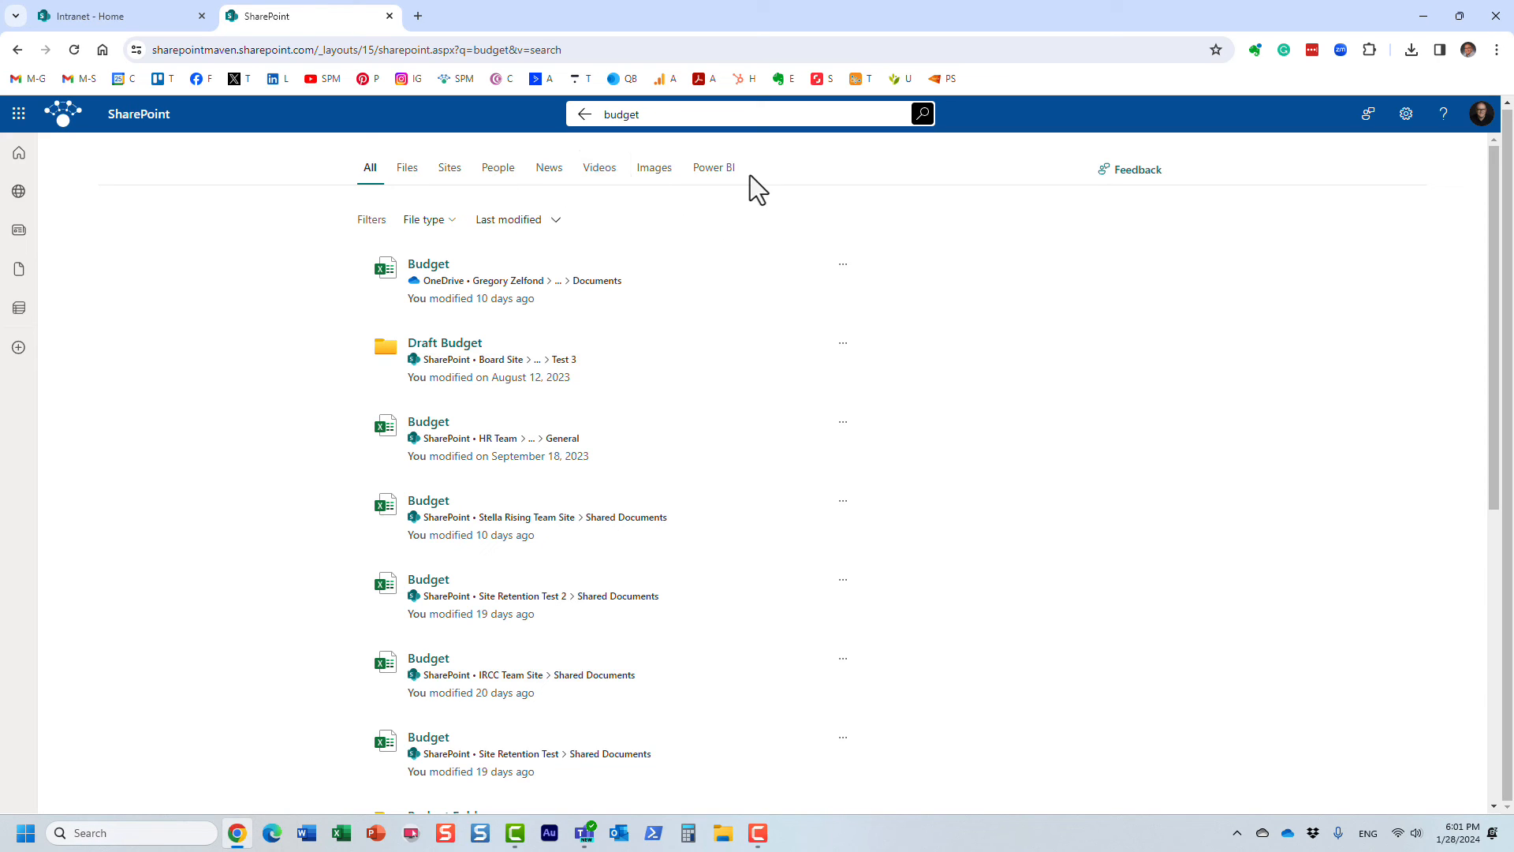
{"action": "mouse_move", "coordinate": [450, 167]}
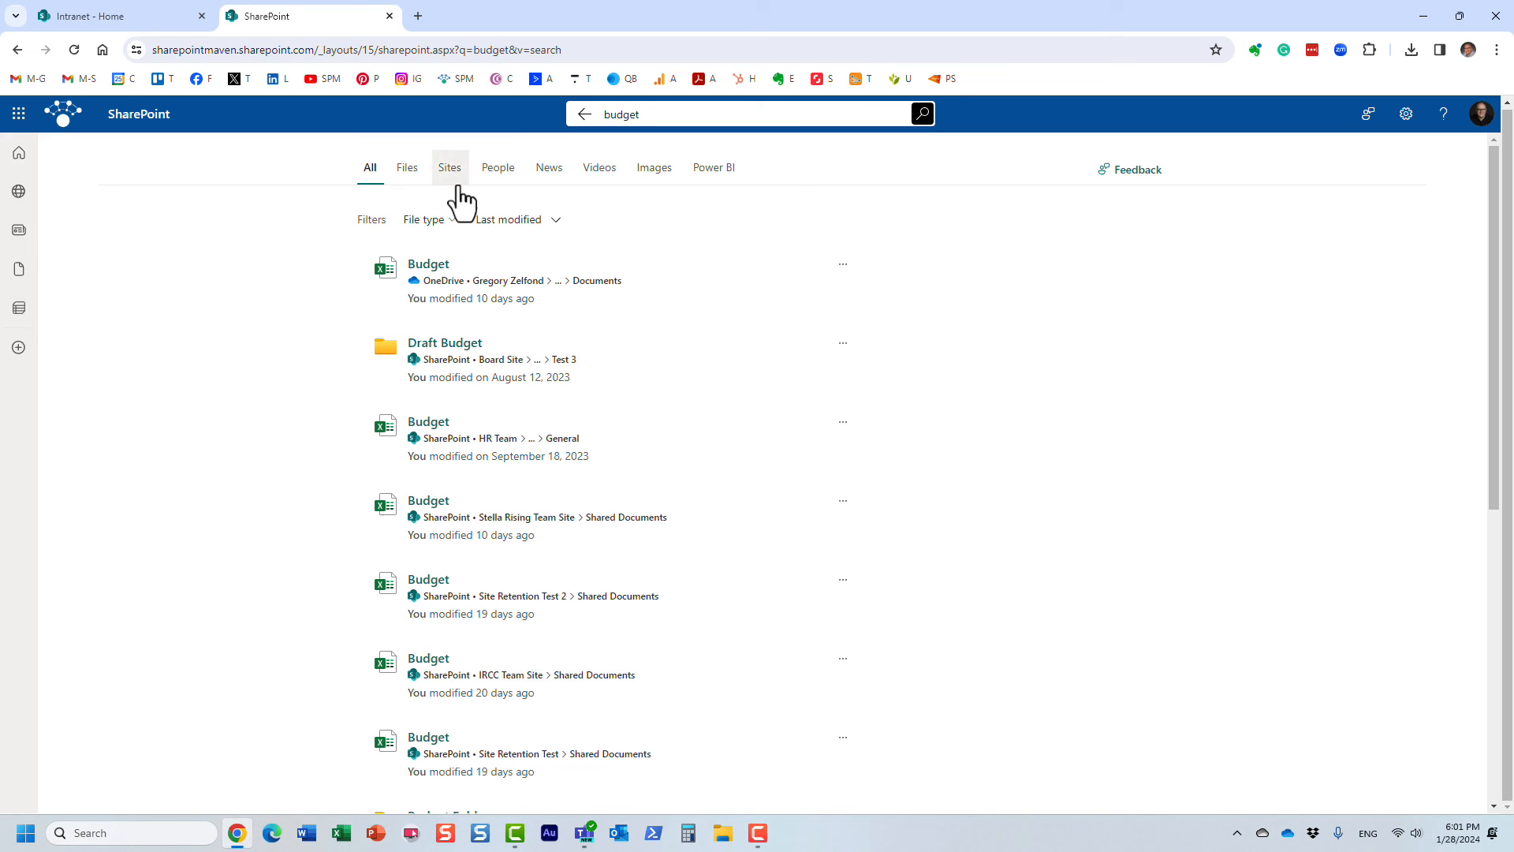
{"action": "mouse_move", "coordinate": [814, 166]}
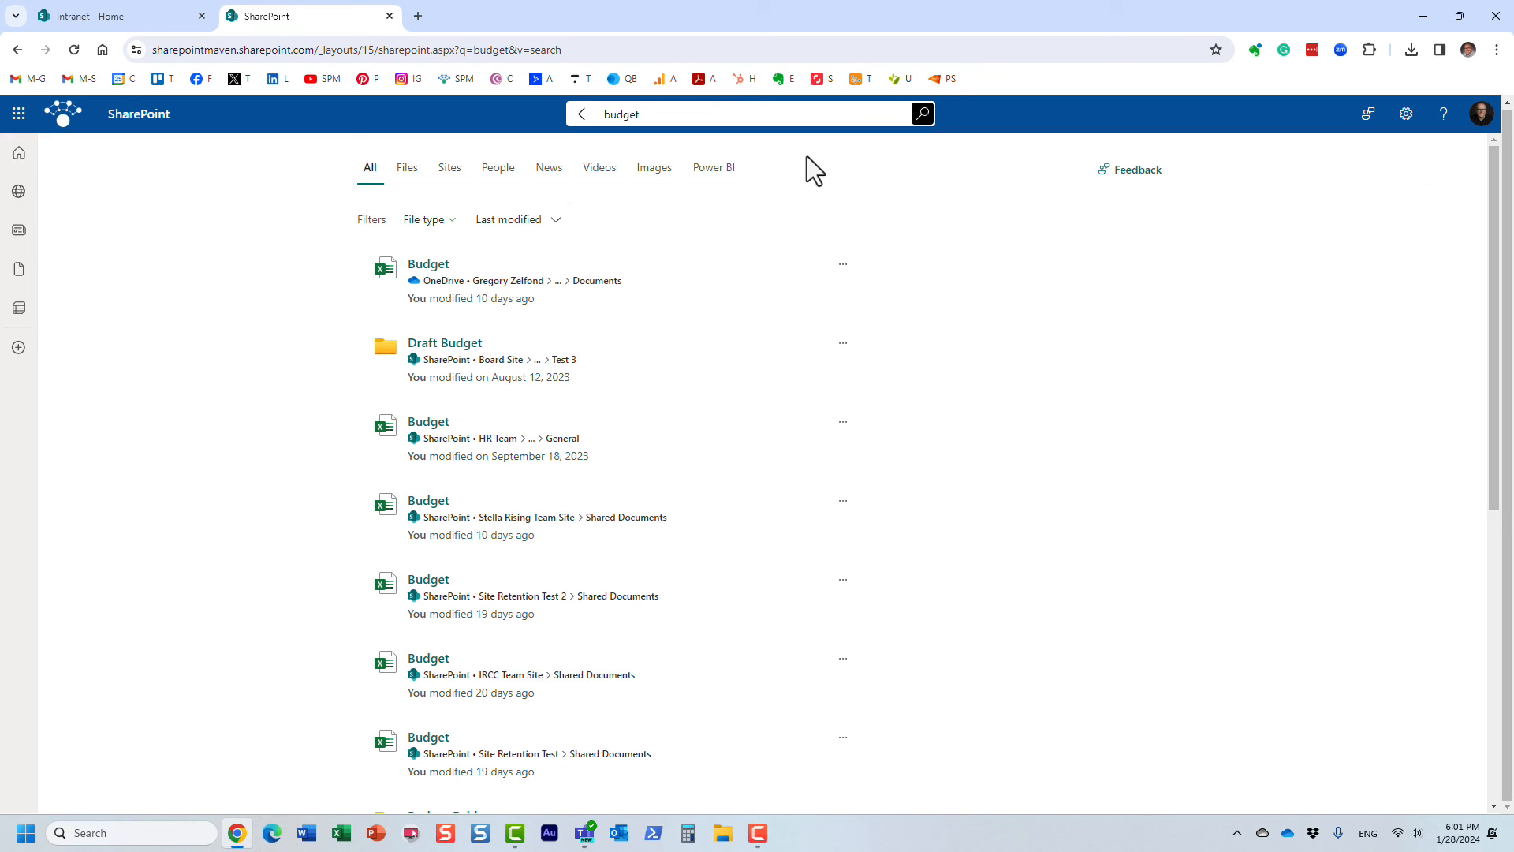
{"action": "mouse_move", "coordinate": [815, 338]}
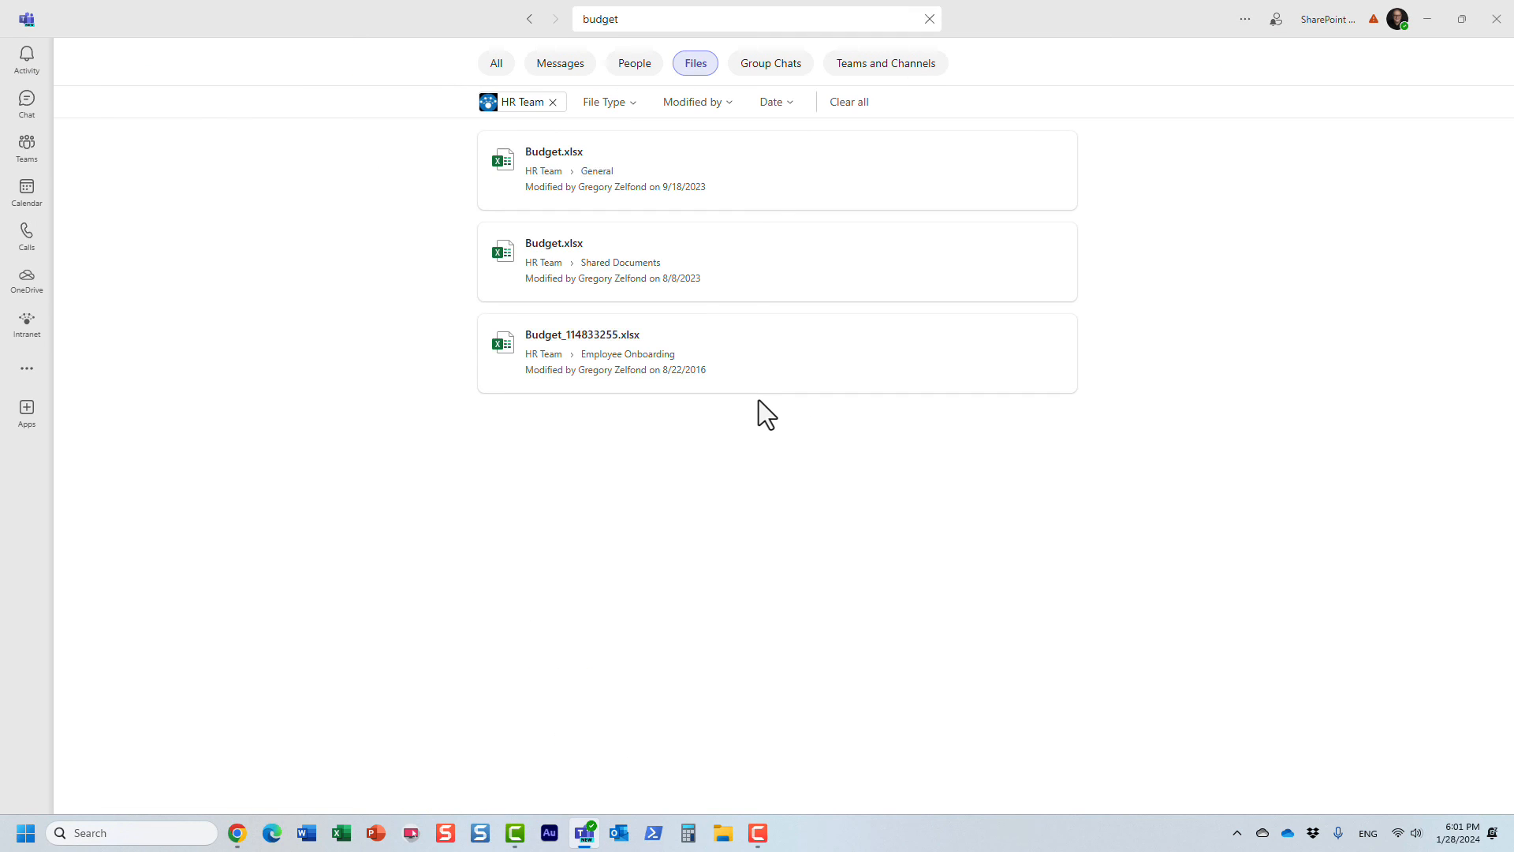
{"action": "mouse_move", "coordinate": [704, 418]}
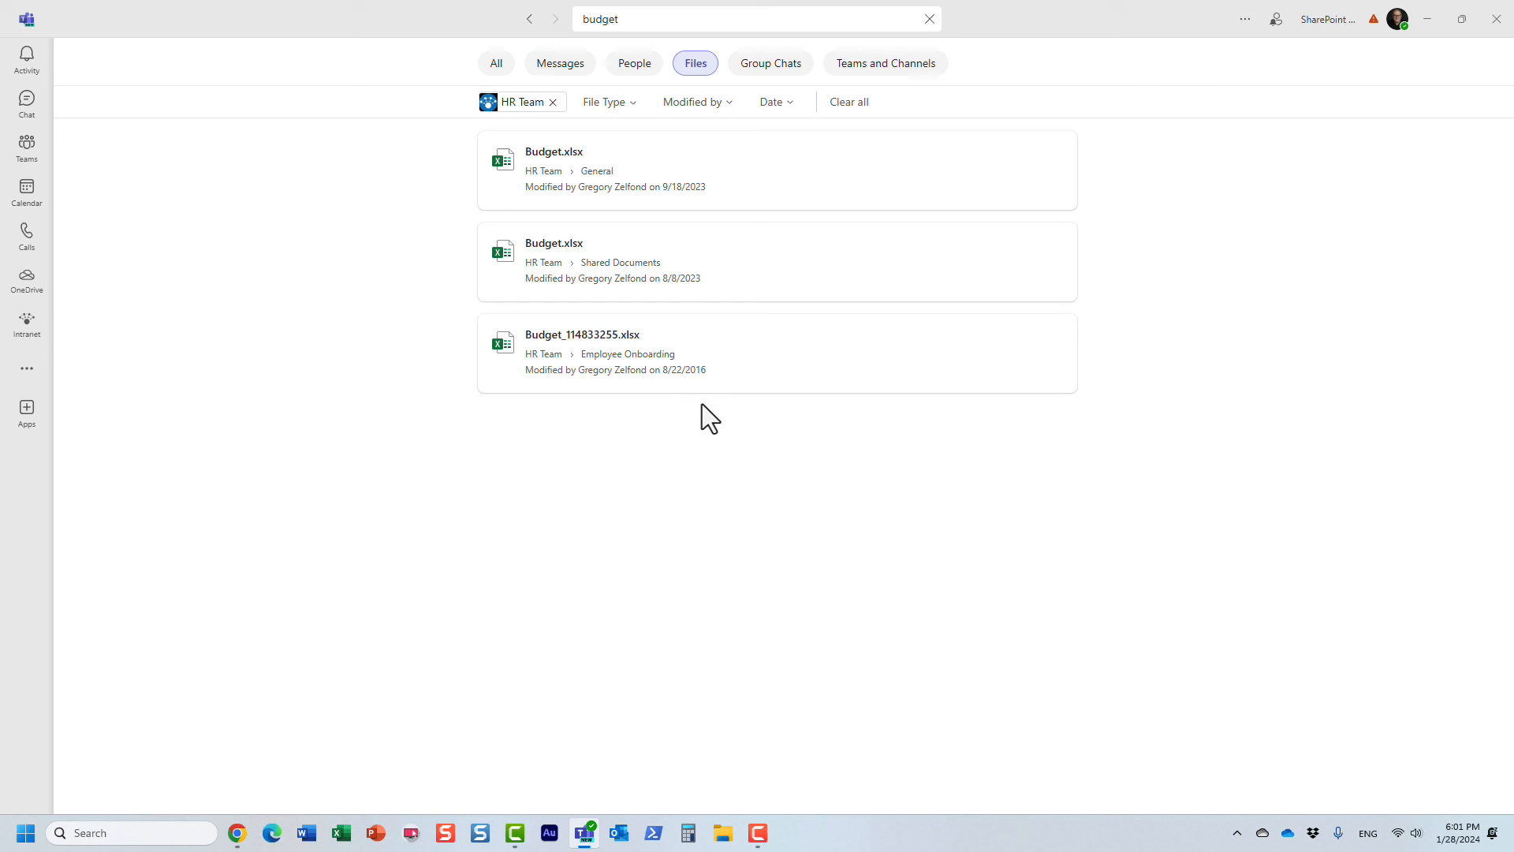
{"action": "mouse_move", "coordinate": [603, 489]}
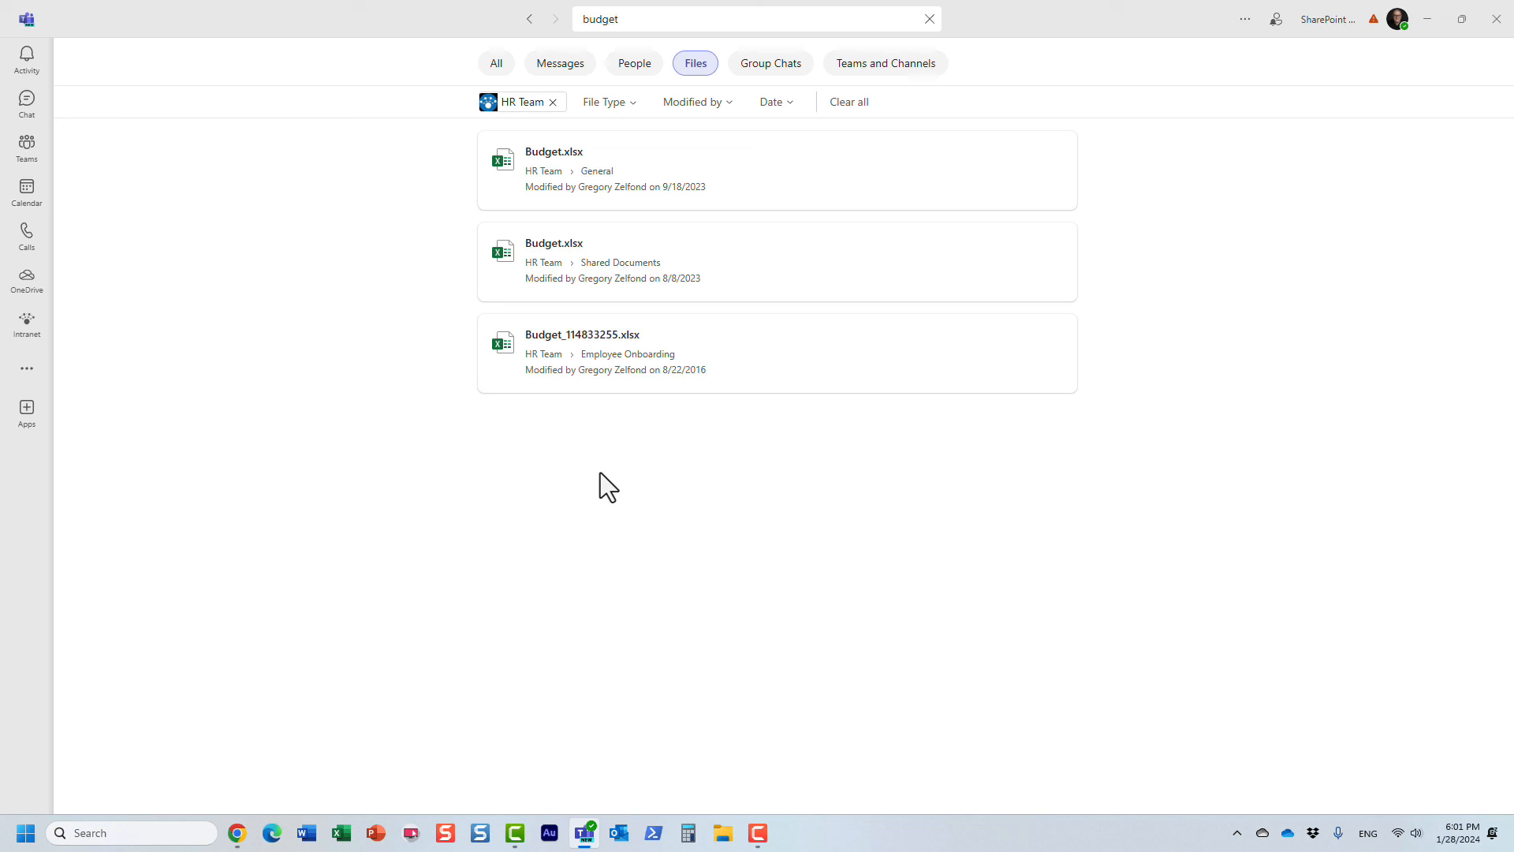